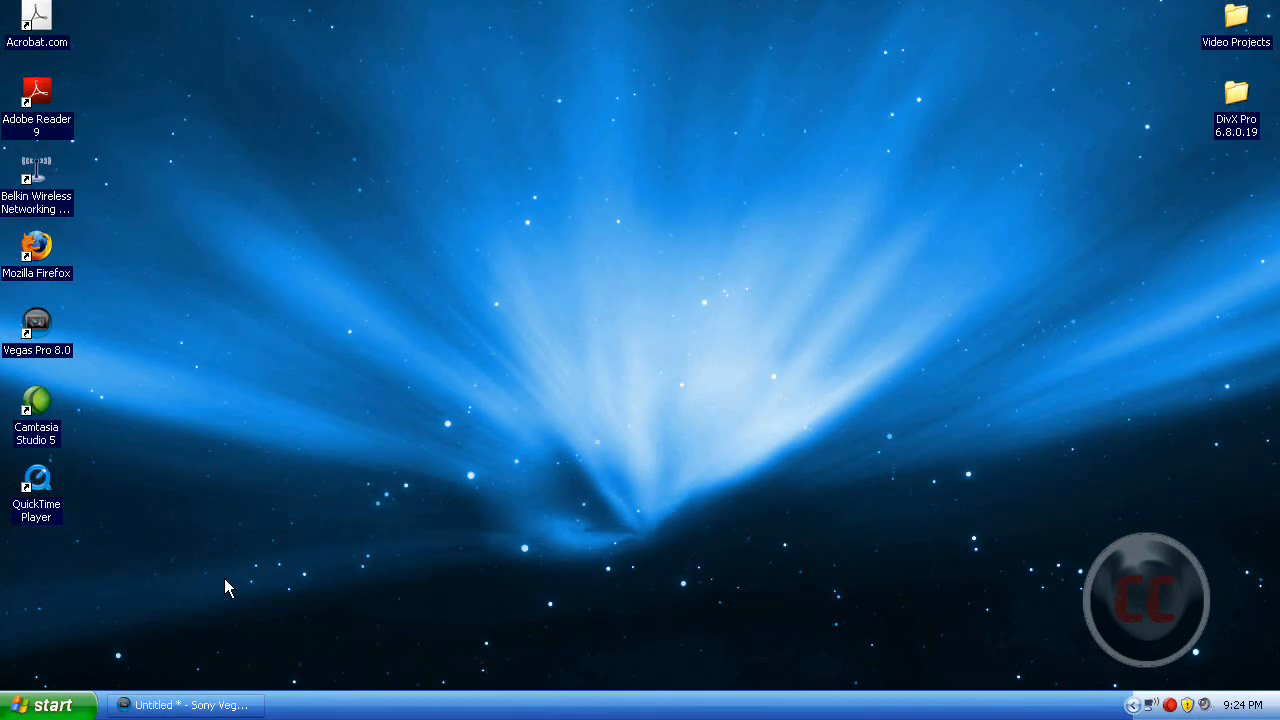
Restore the Vegas window from the taskbar and maximize it
left_click(184, 704)
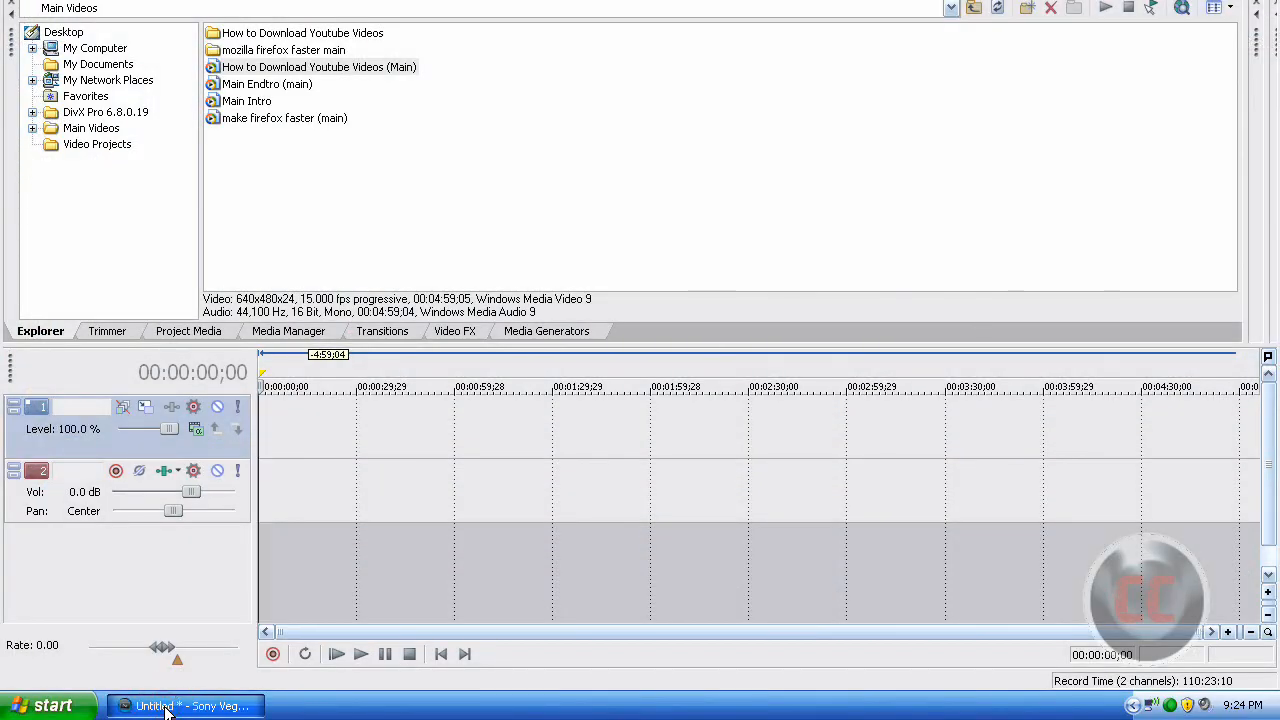
left_click(184, 706)
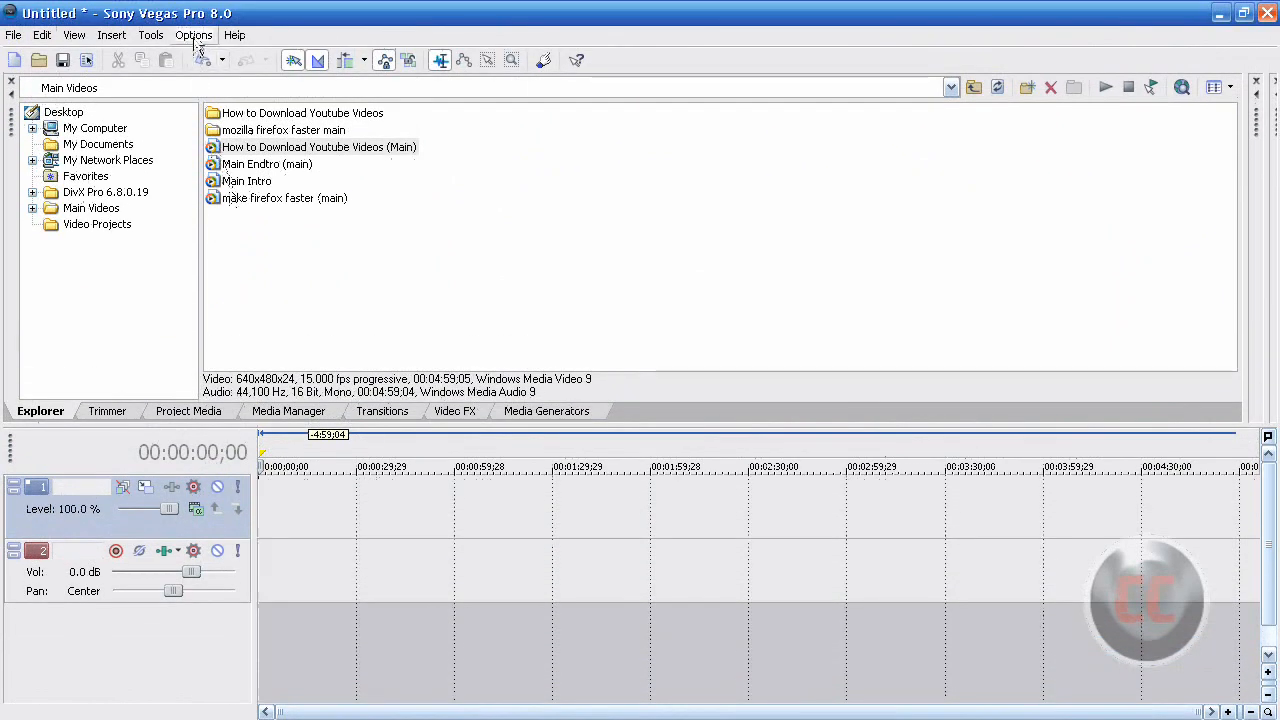
mouse_move(262, 236)
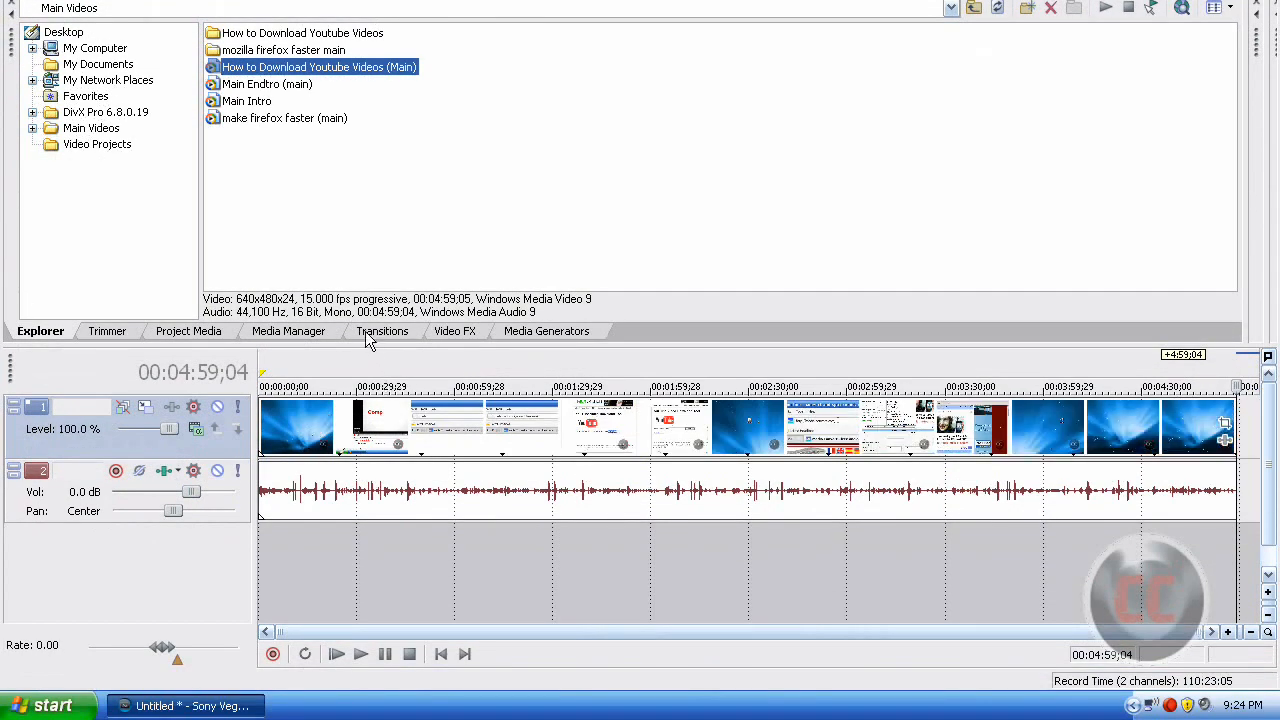
Browse the Transitions list, then the Video FX presets starting with Add Noise
left_click(382, 332)
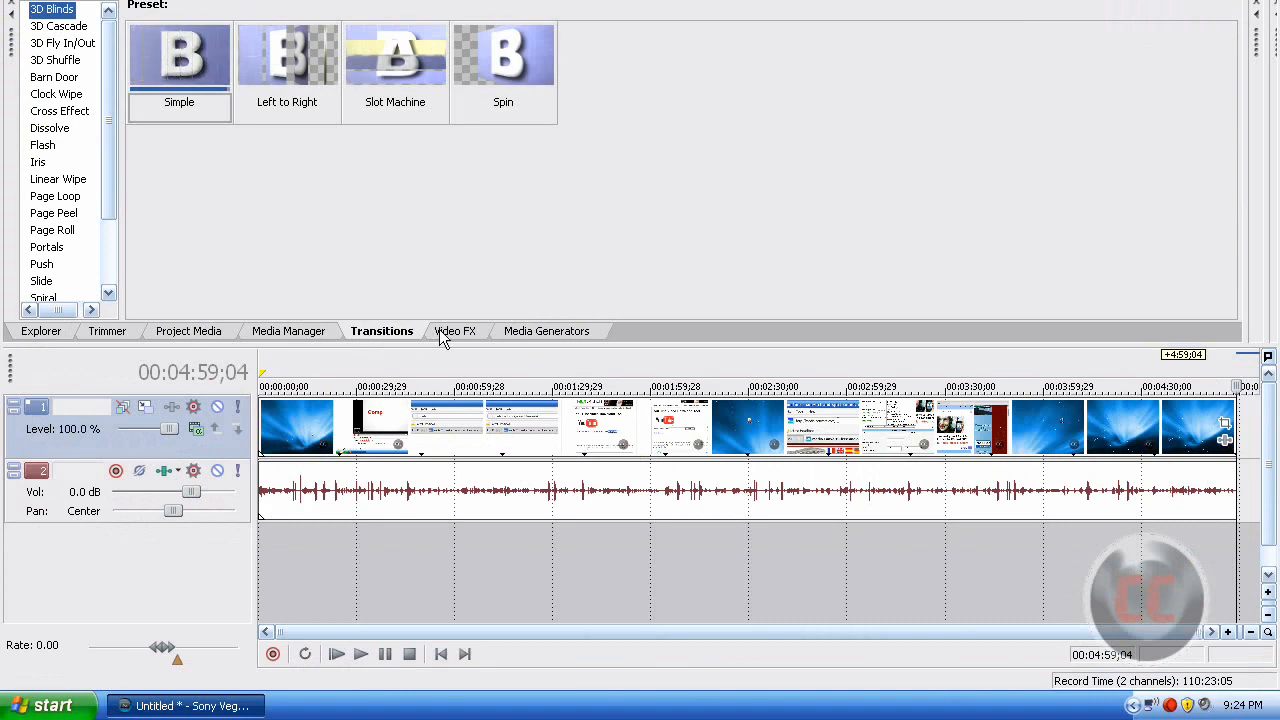
left_click(456, 332)
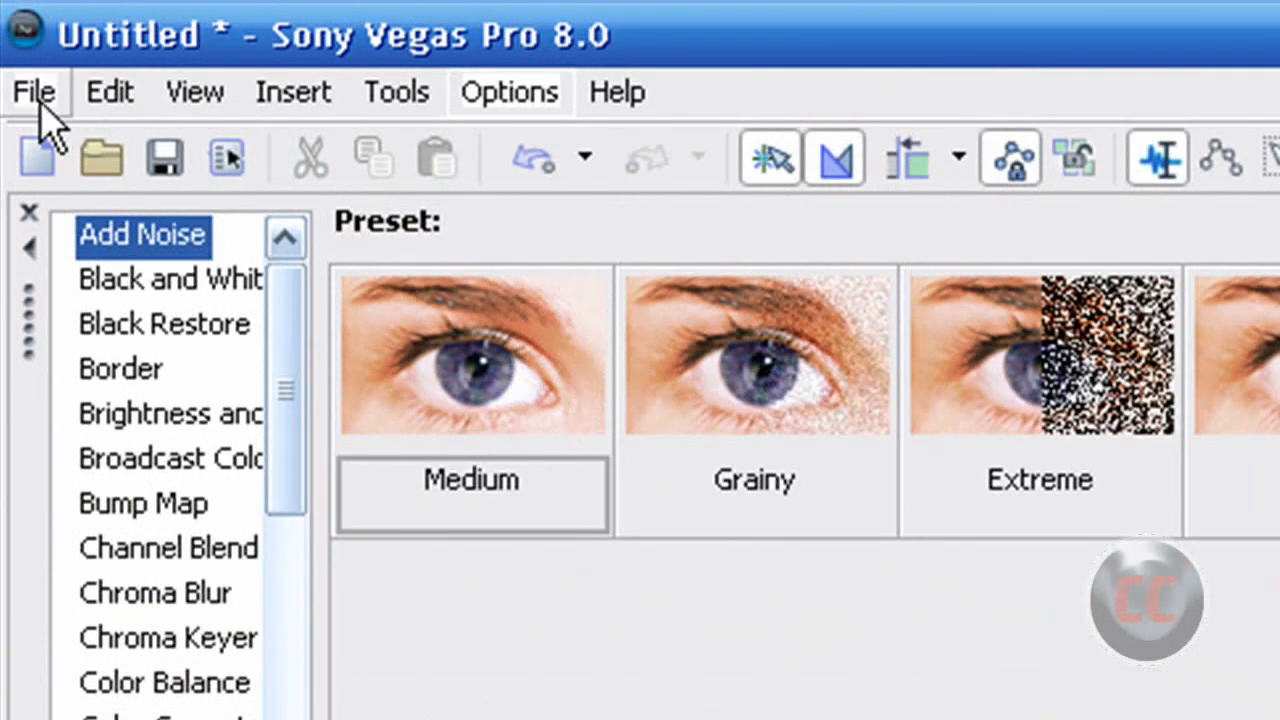
Bring up File > Render As and show the Save as type list
left_click(36, 92)
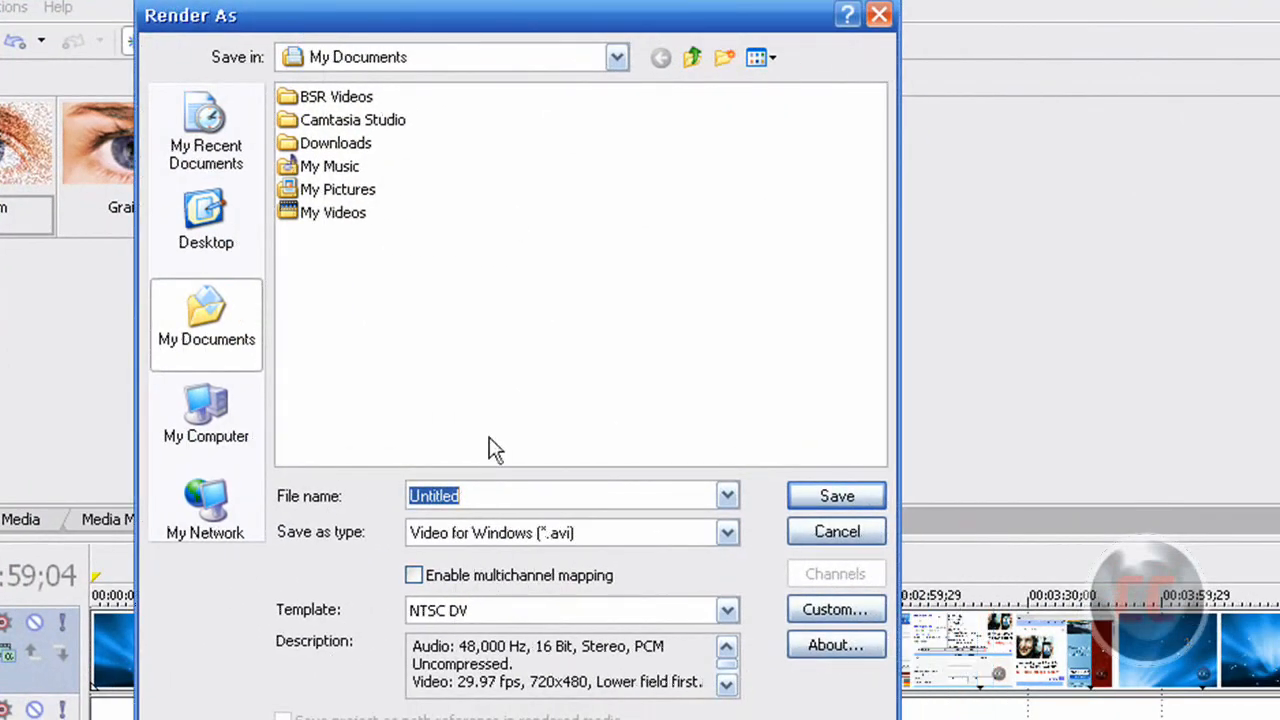
mouse_move(400, 544)
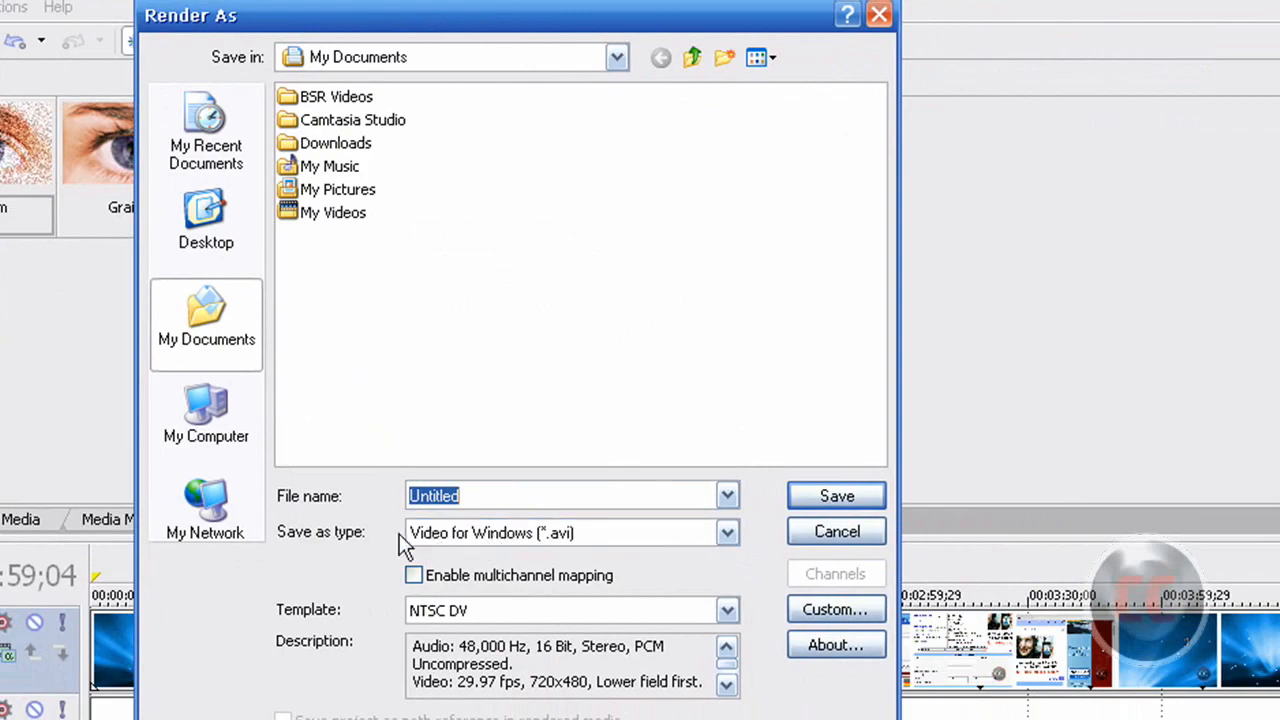
mouse_move(708, 544)
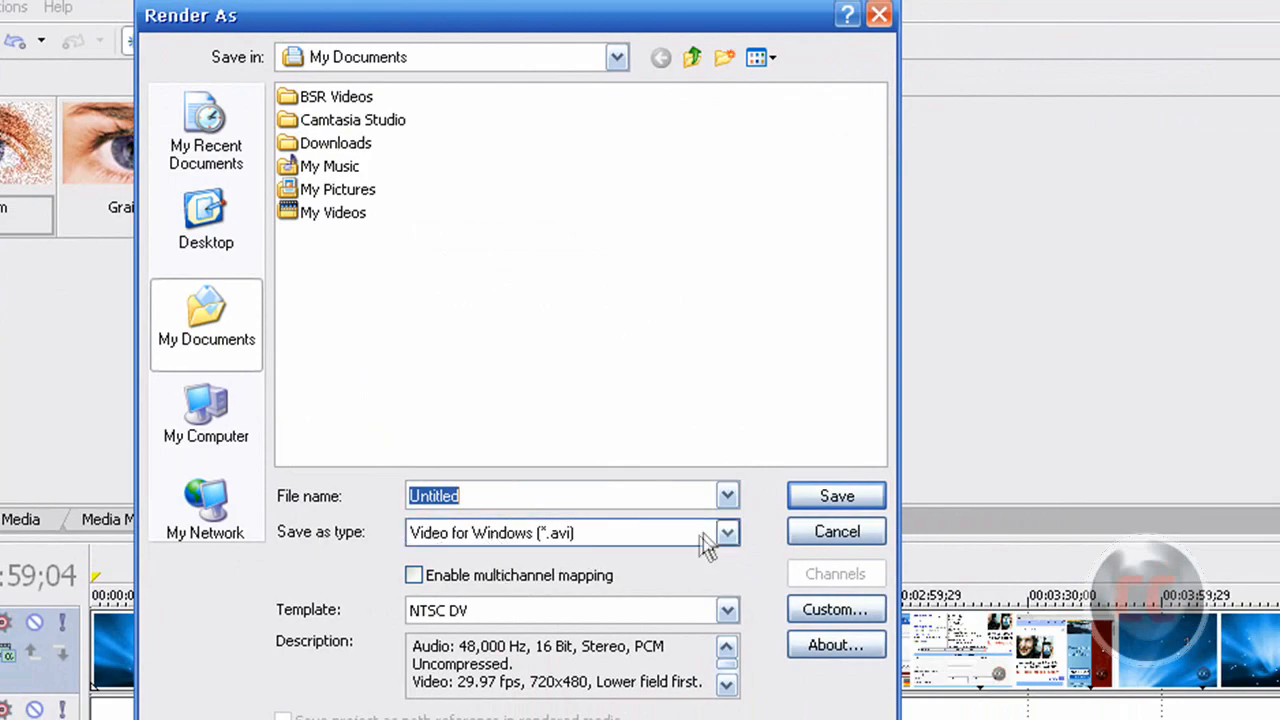
left_click(728, 532)
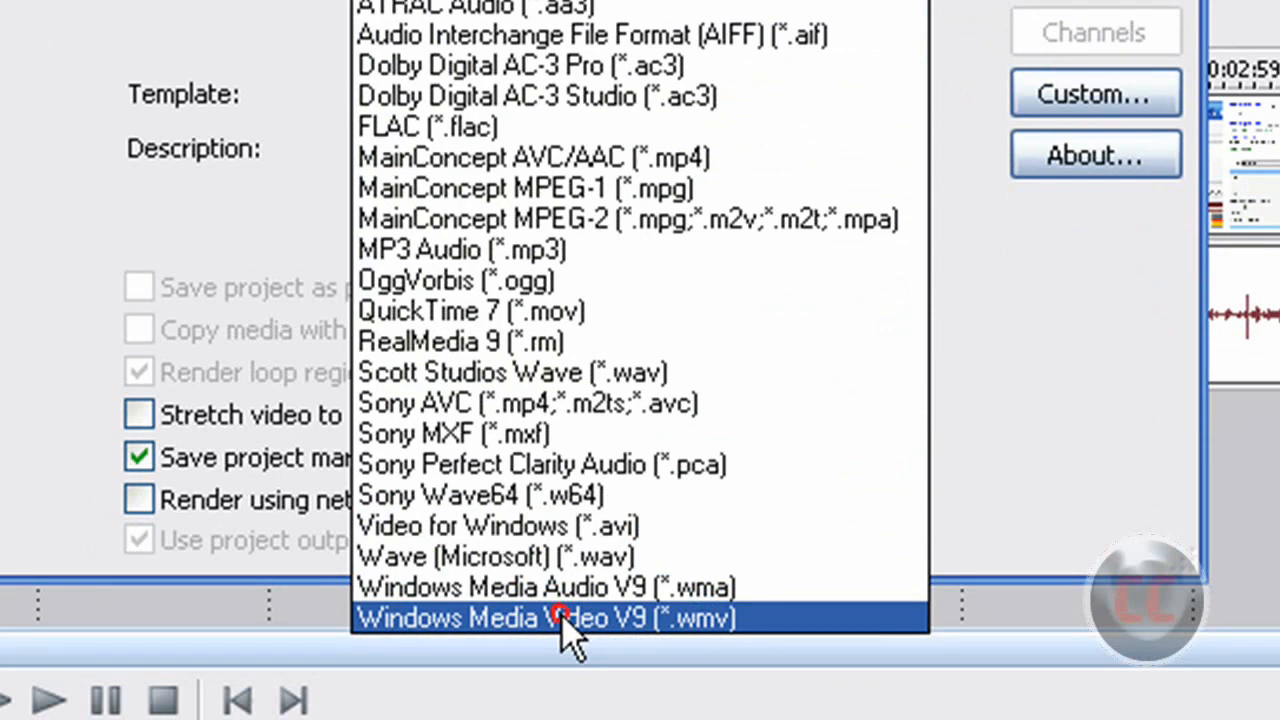
Choose Windows Media Video V9 (*.wmv) as the render output type
left_click(548, 616)
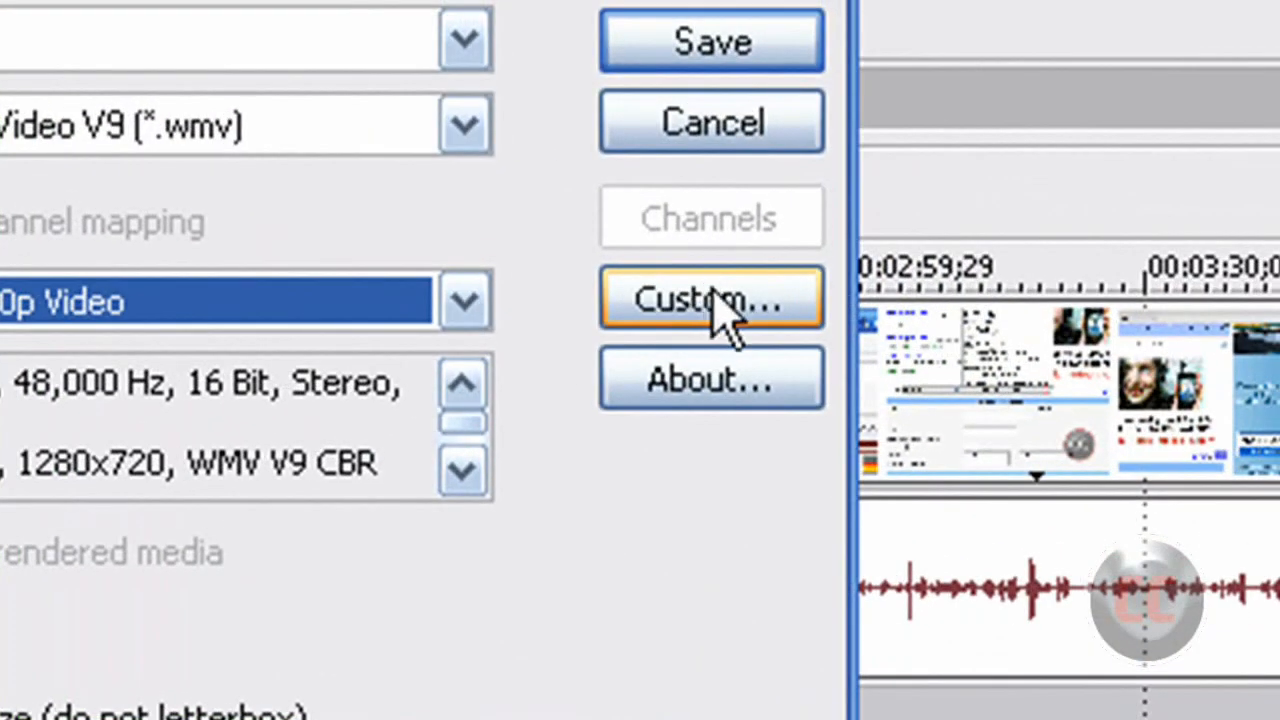
In the Custom template settings, set Video rendering quality to Best
left_click(712, 298)
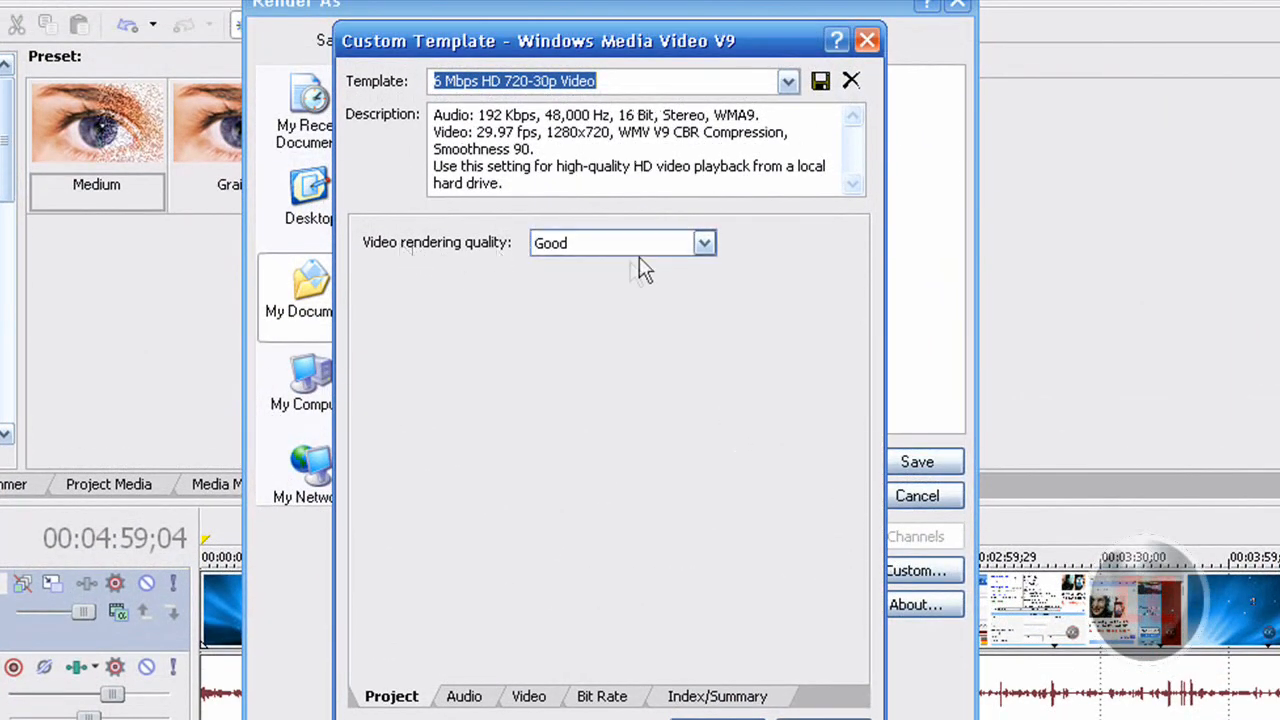
left_click(704, 244)
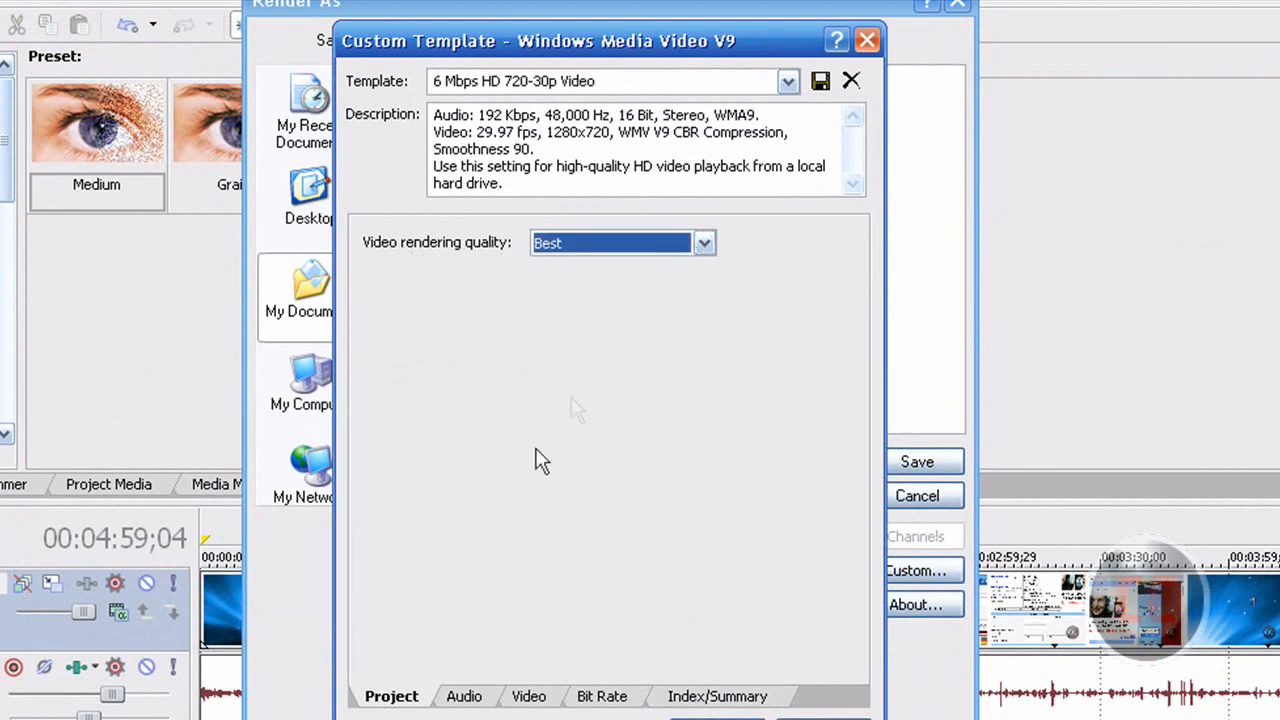
left_click(464, 696)
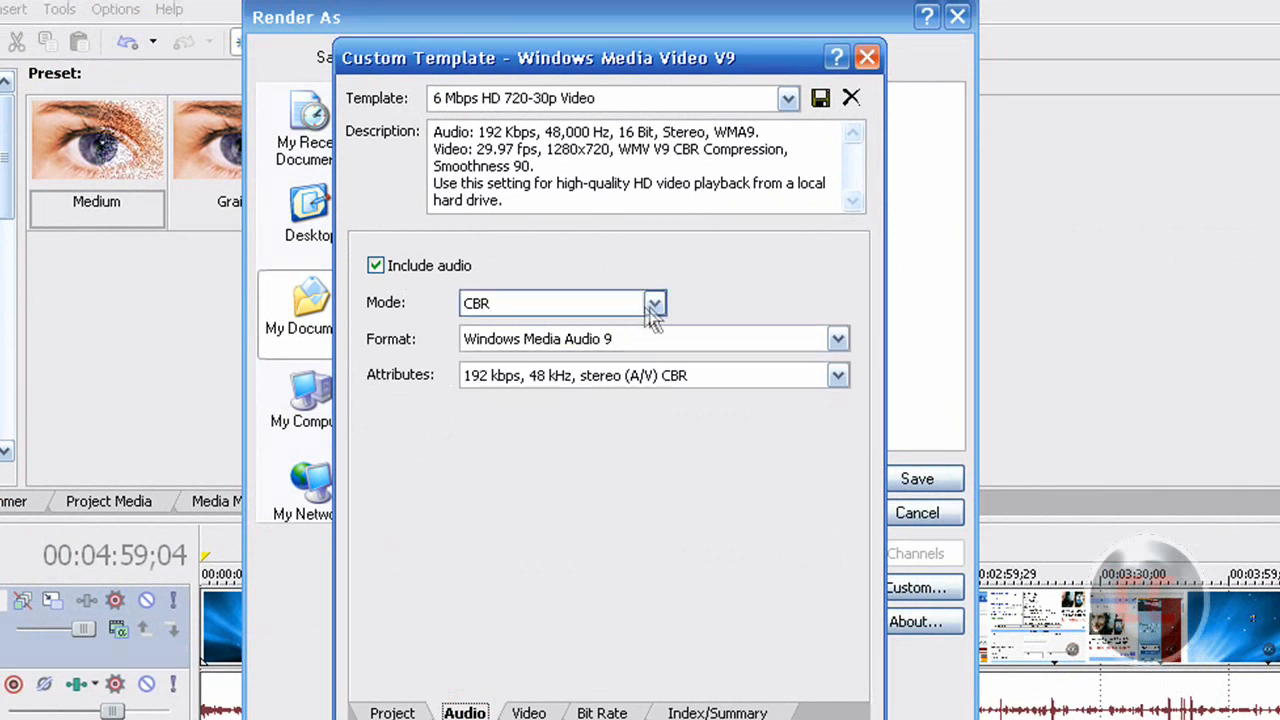
Keep audio at CBR, Windows Media Audio 9, 192 kbps 48 kHz stereo
left_click(654, 304)
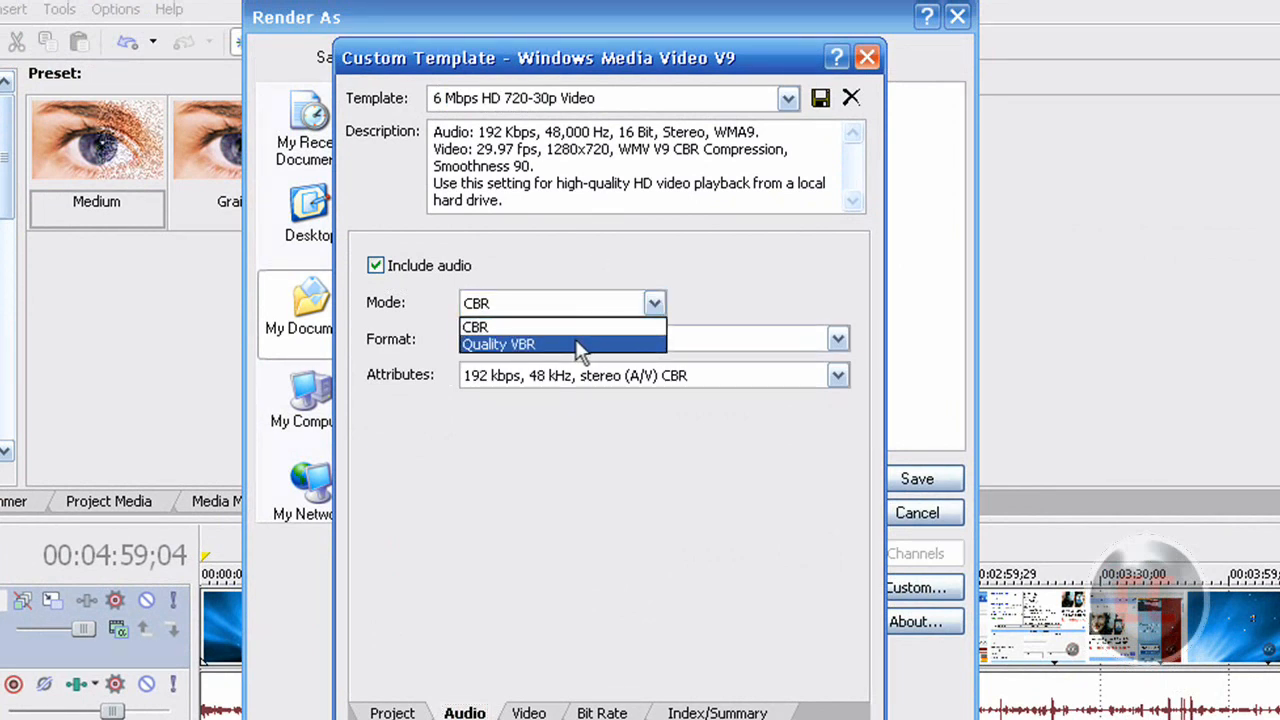
mouse_move(564, 328)
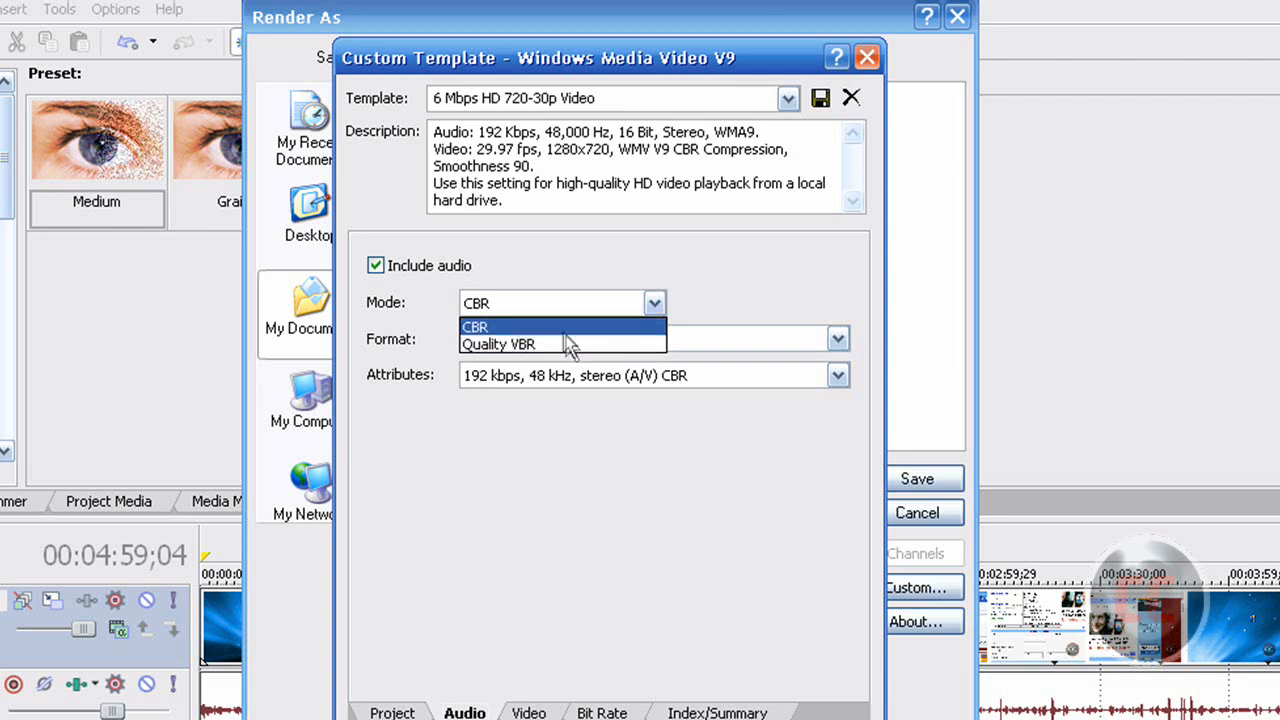
left_click(476, 328)
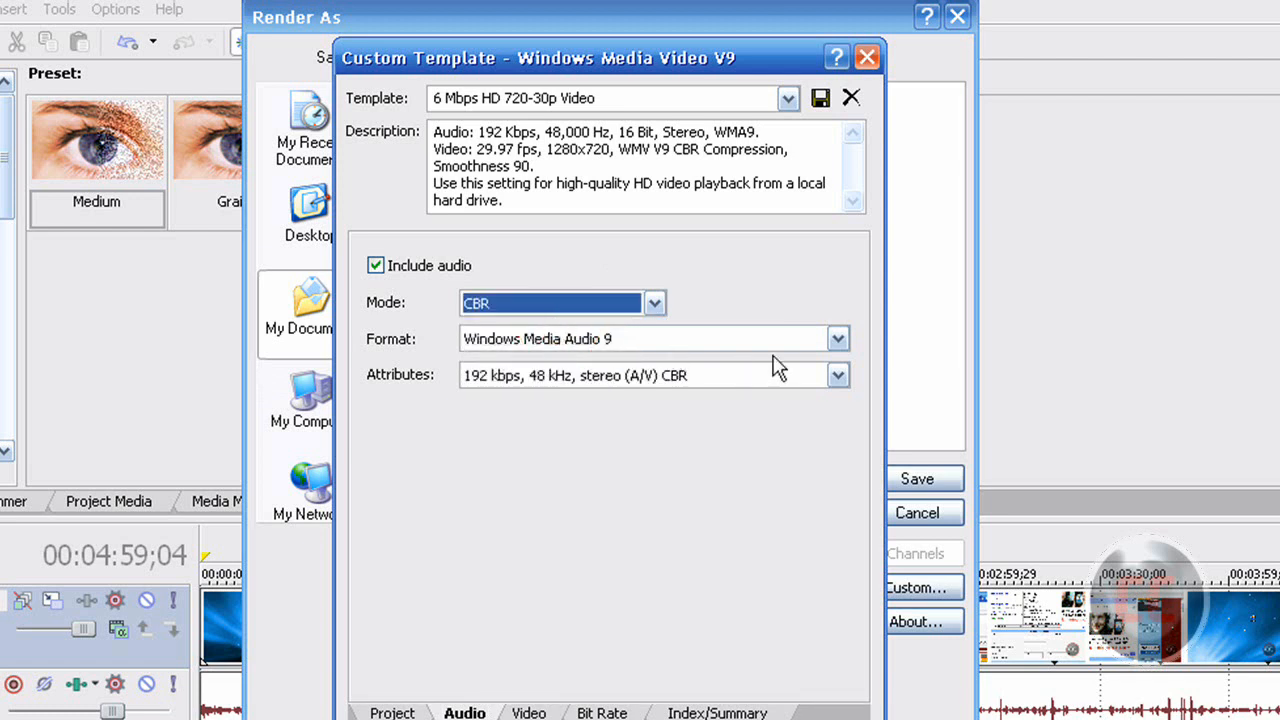
mouse_move(736, 370)
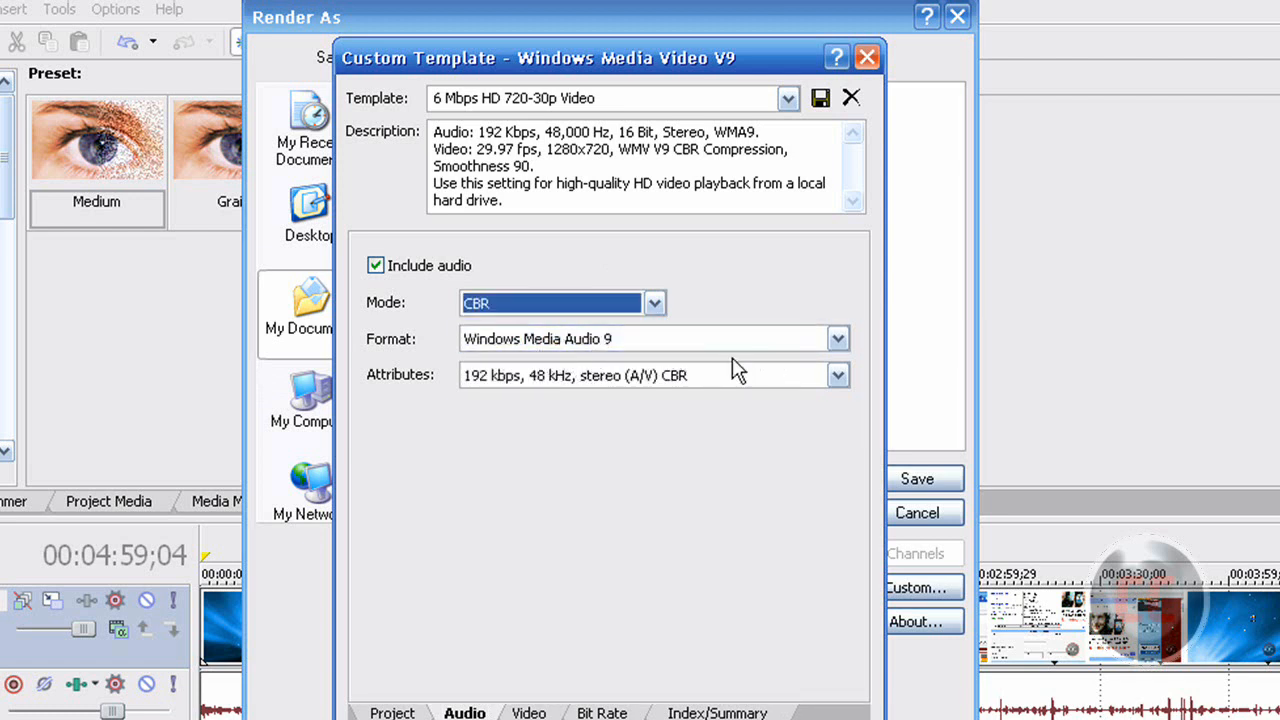
left_click(838, 338)
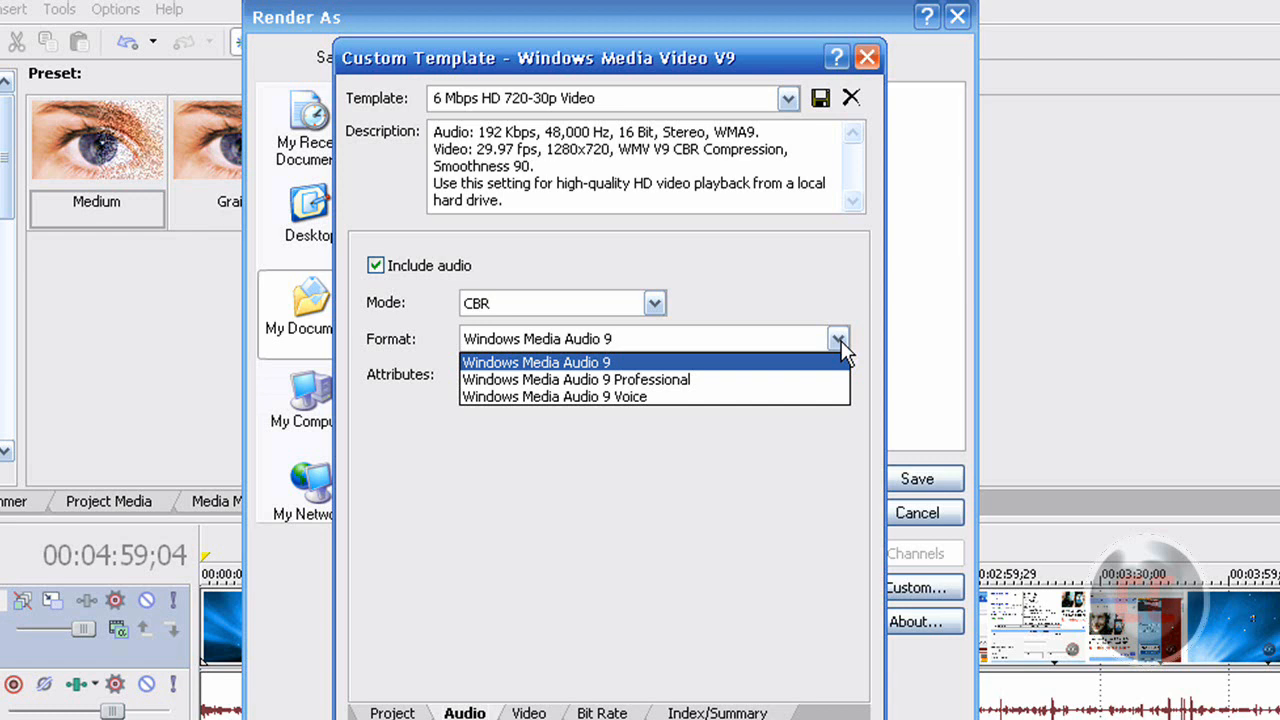
mouse_move(824, 376)
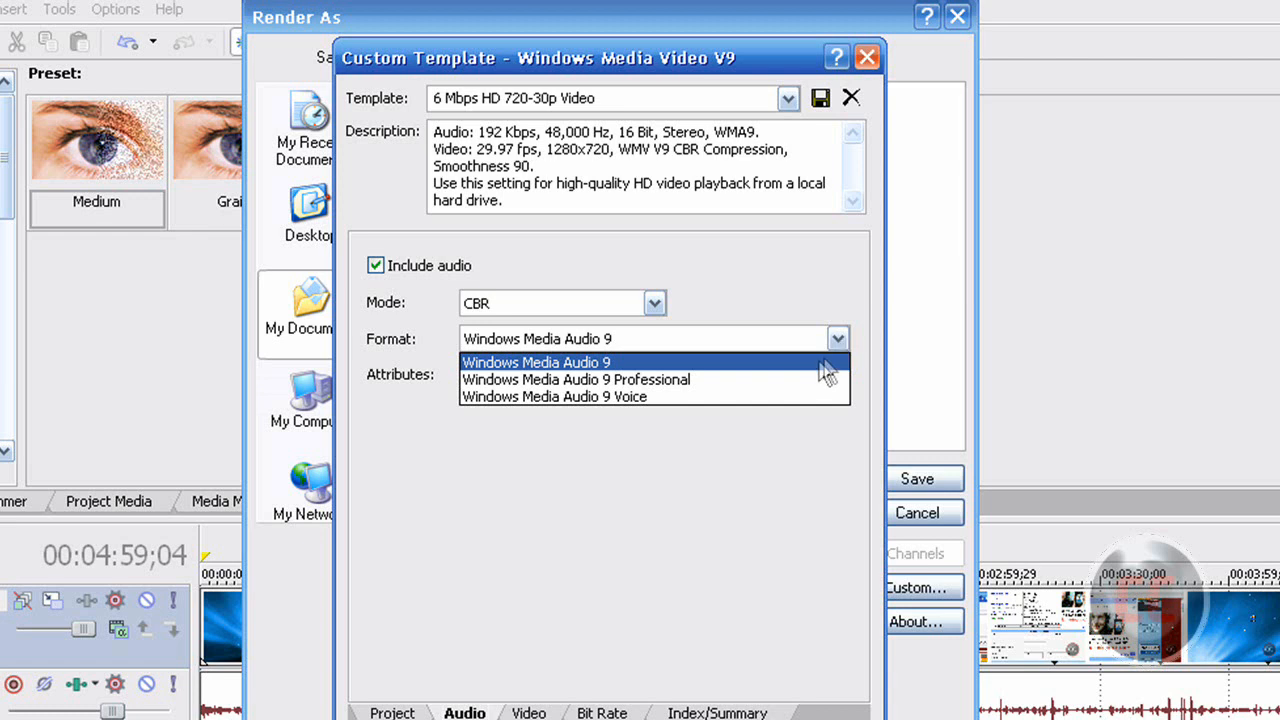
left_click(536, 362)
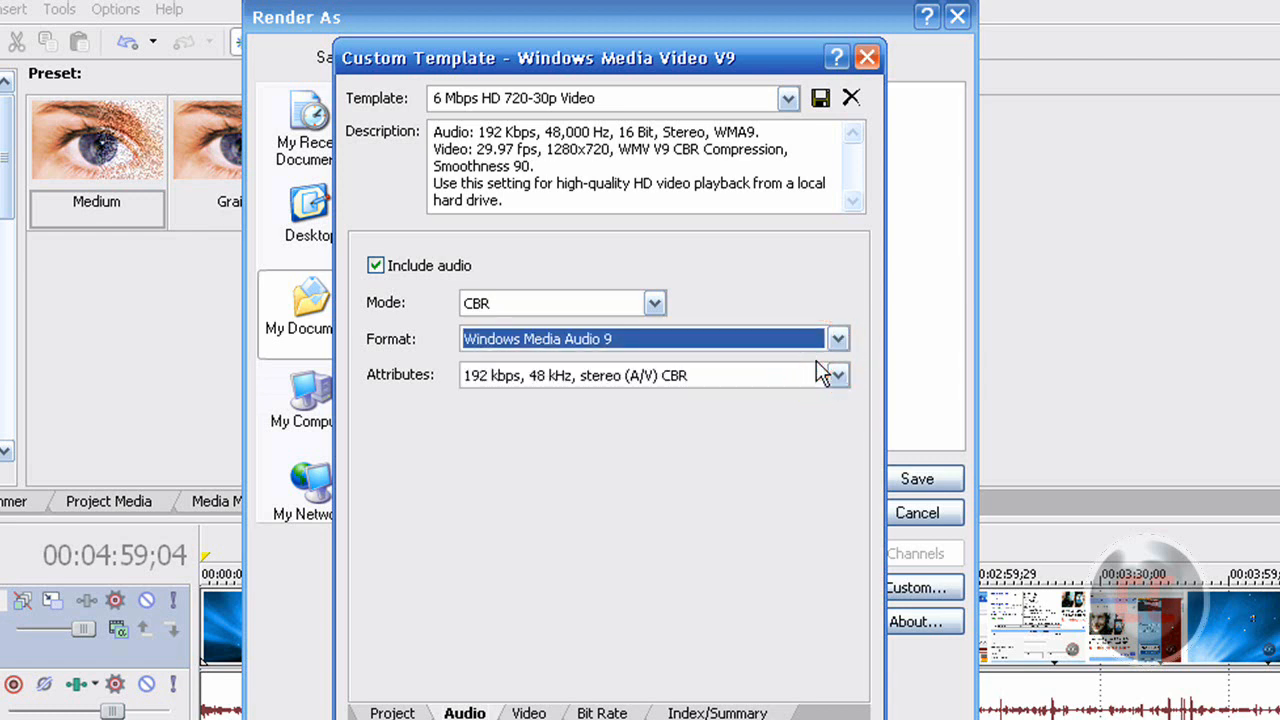
mouse_move(448, 400)
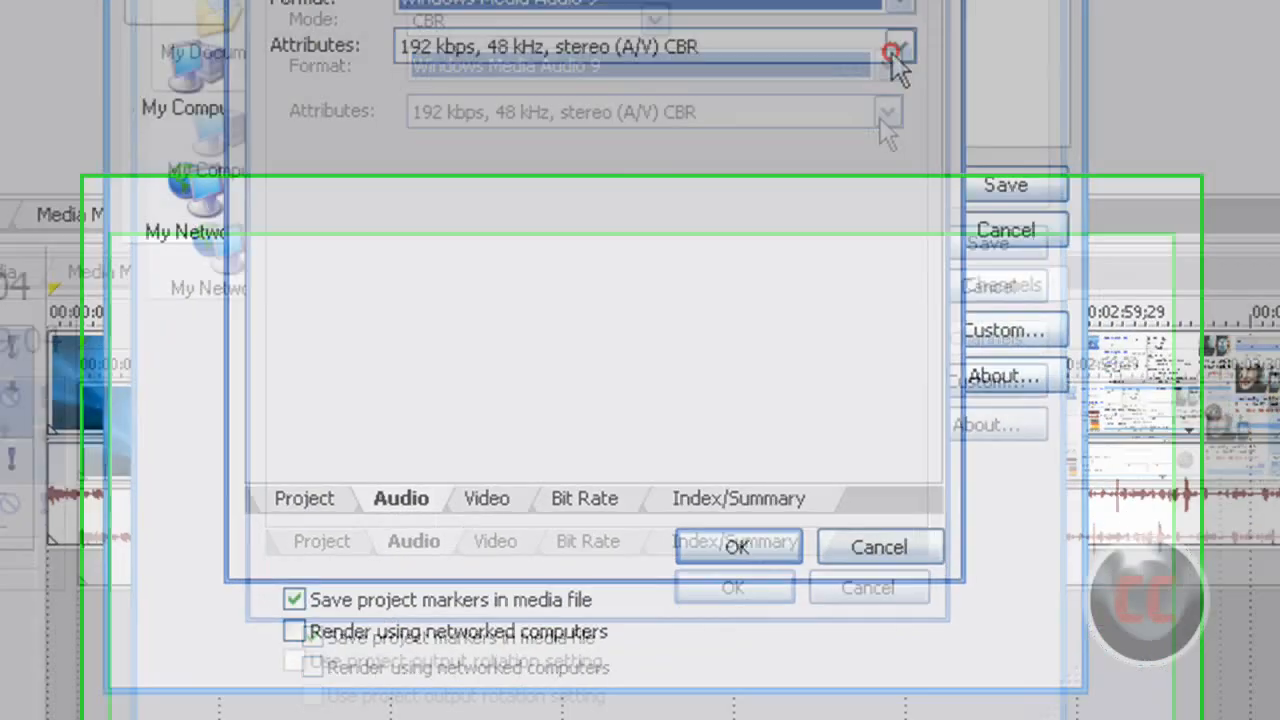
left_click(890, 50)
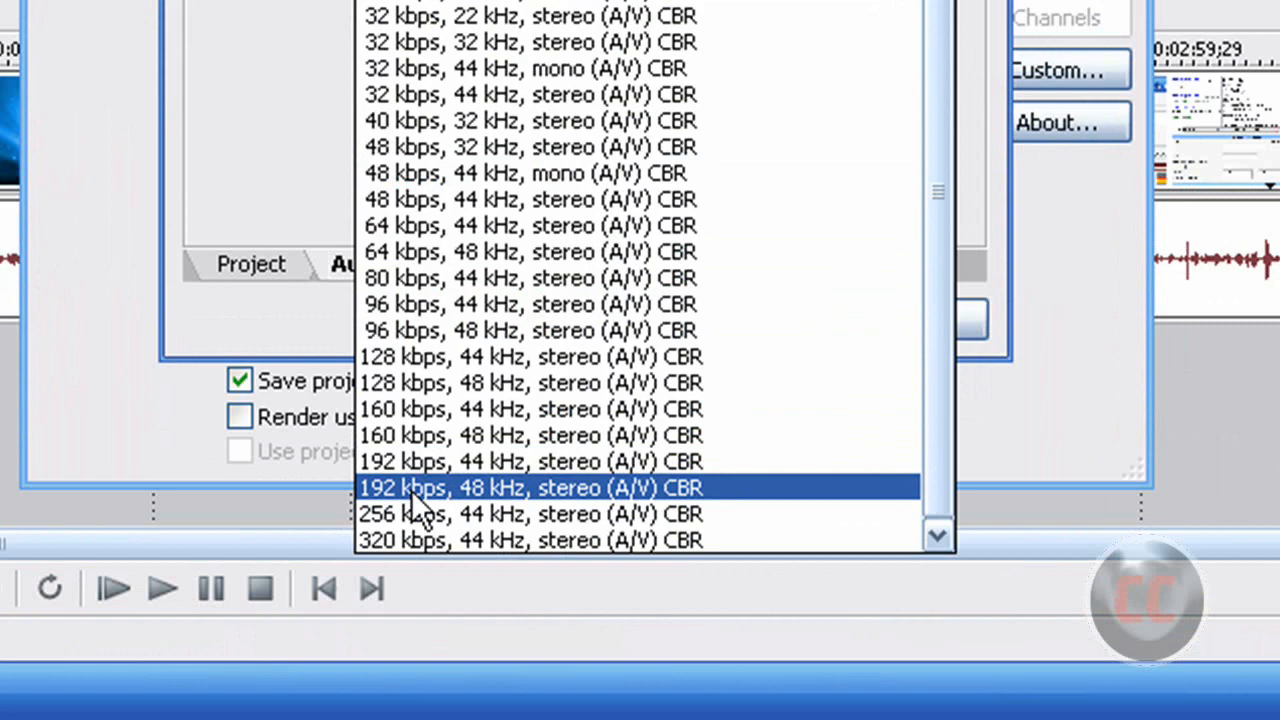
left_click(528, 488)
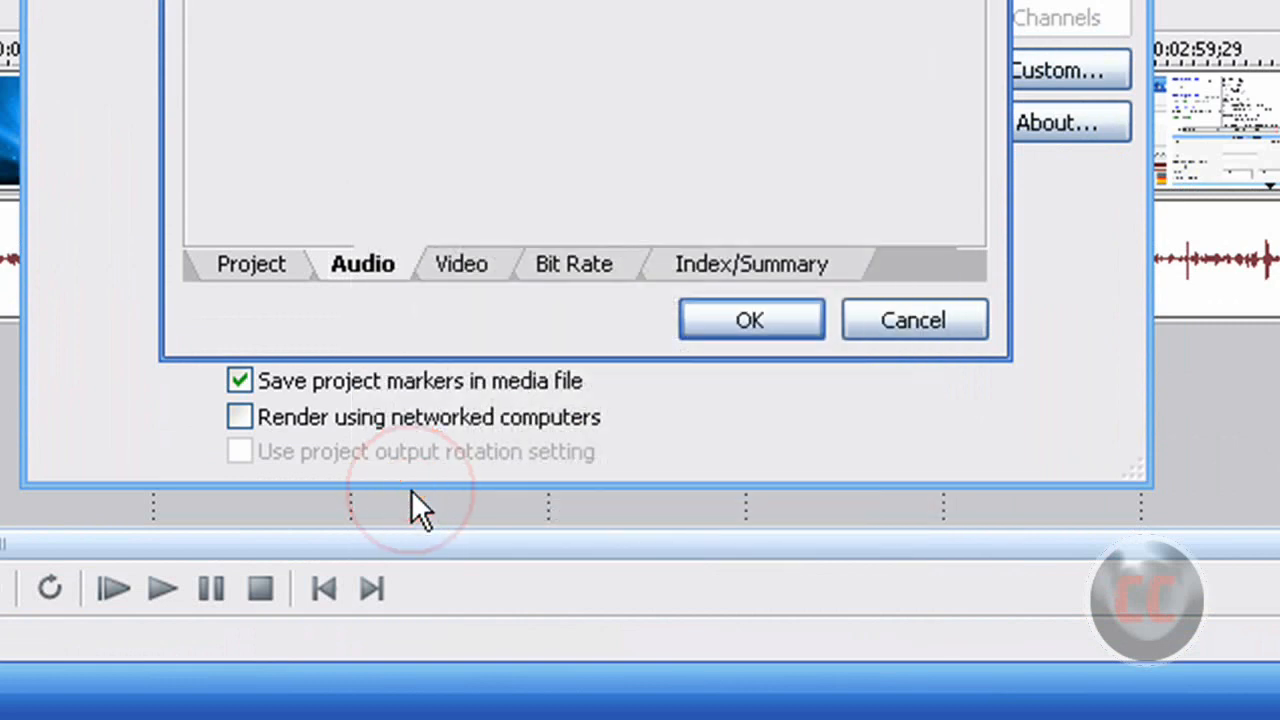
mouse_move(520, 60)
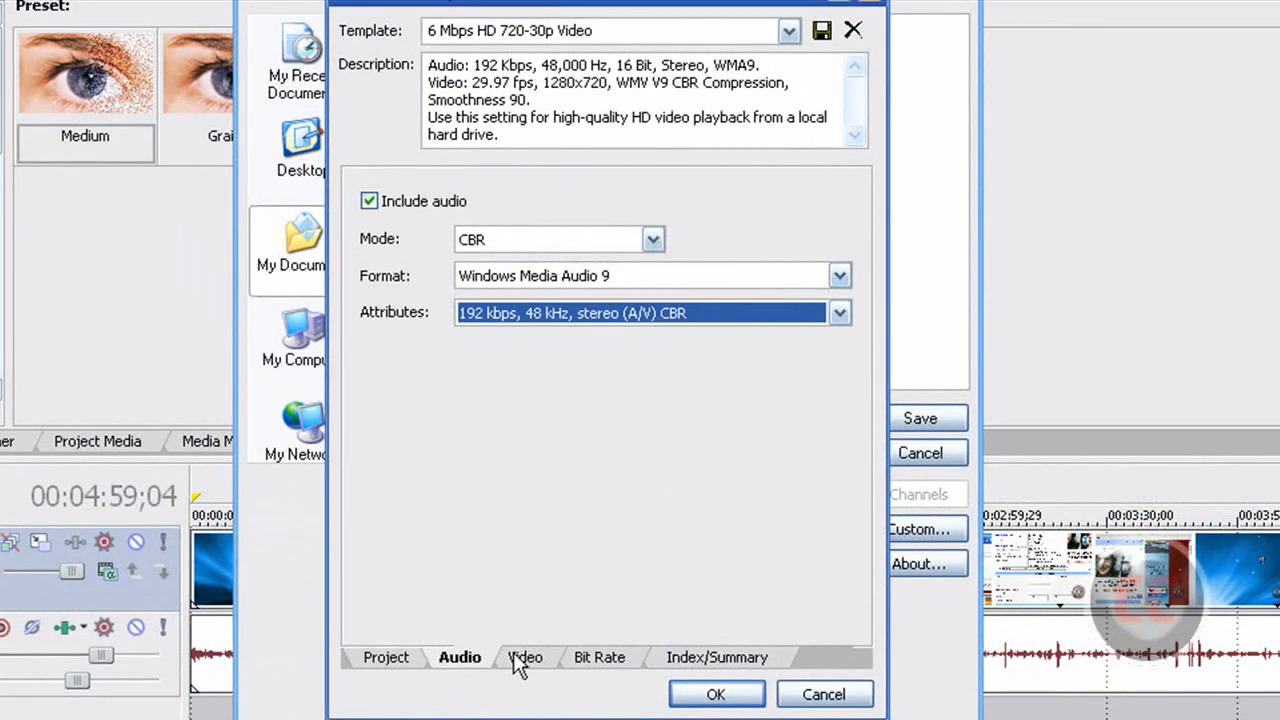
left_click(524, 656)
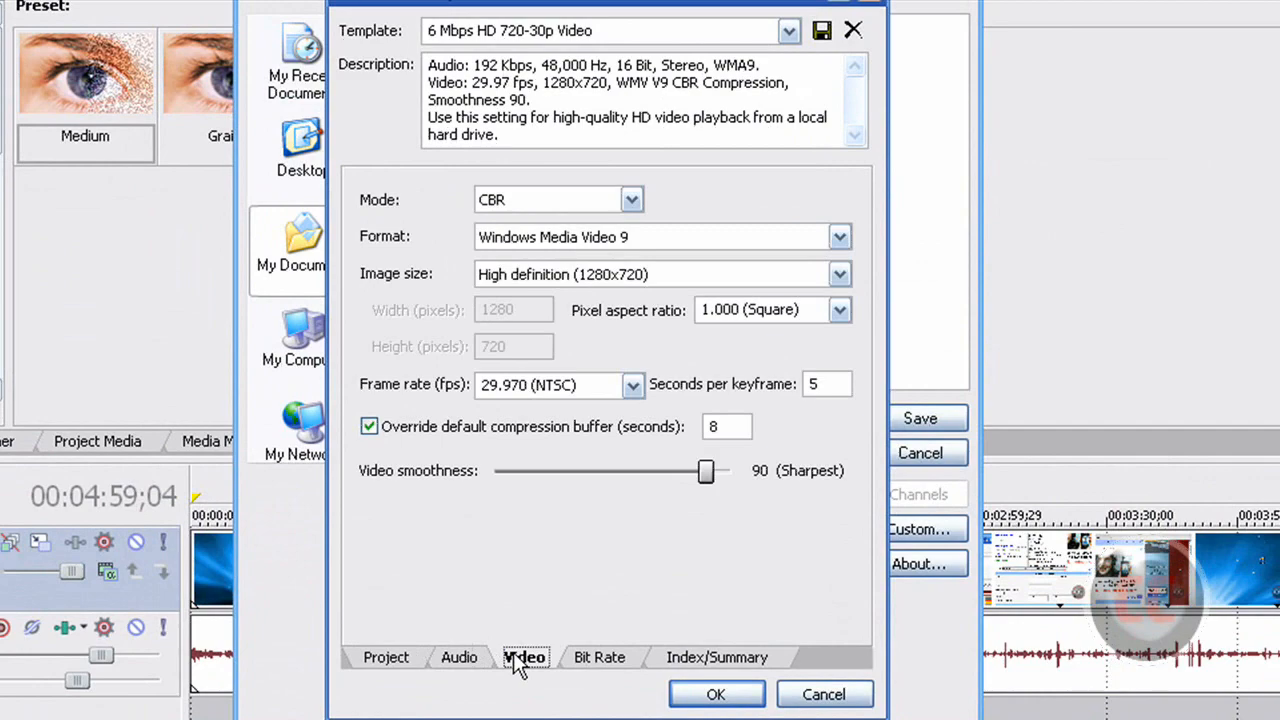
mouse_move(518, 572)
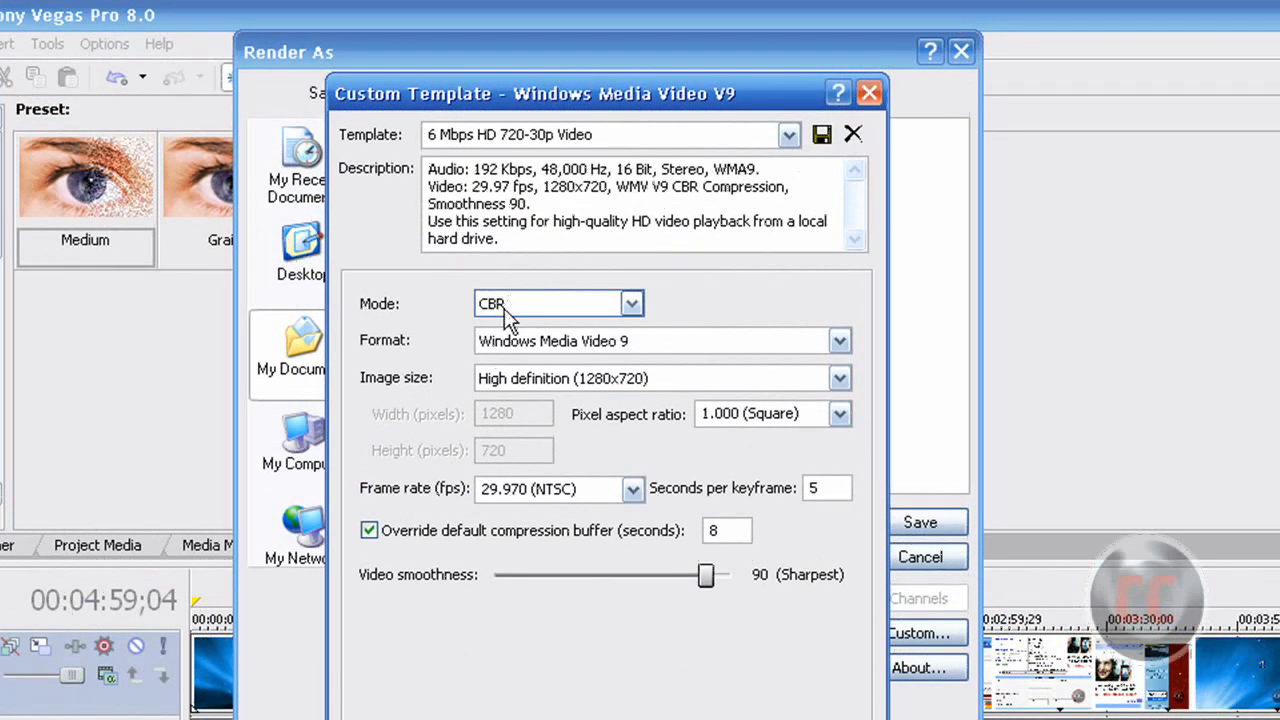
left_click(632, 304)
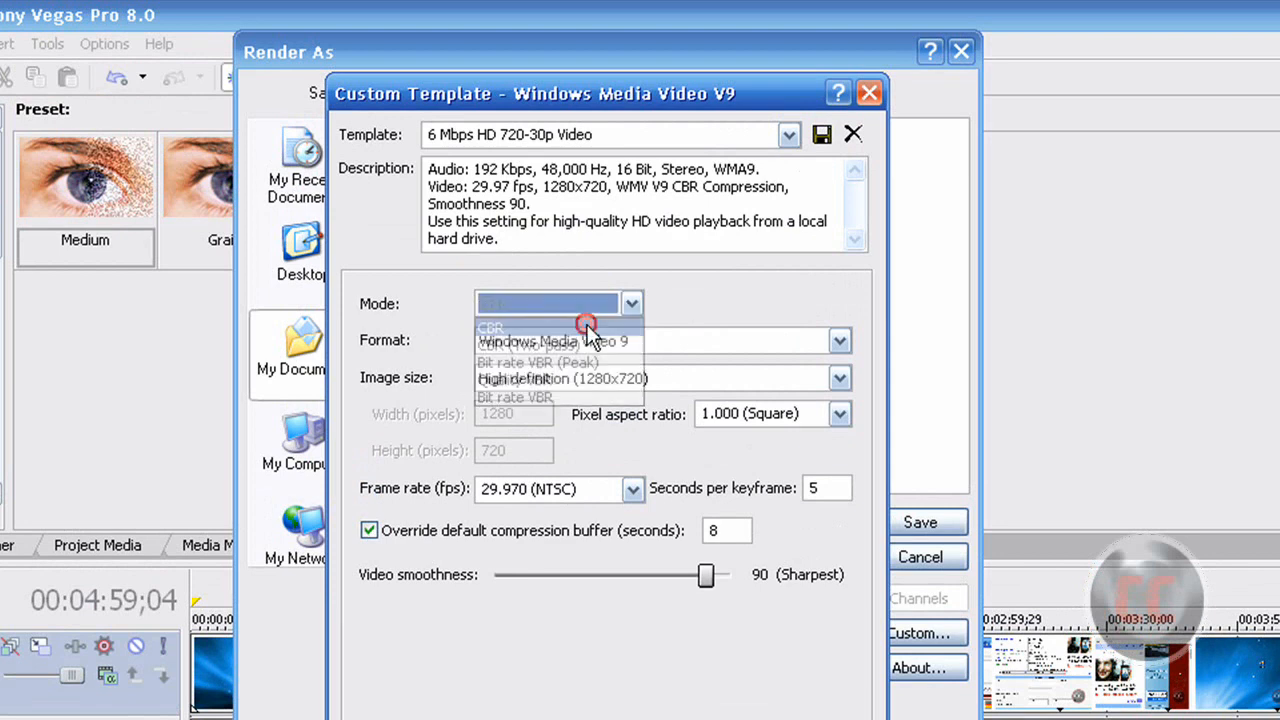
left_click(490, 328)
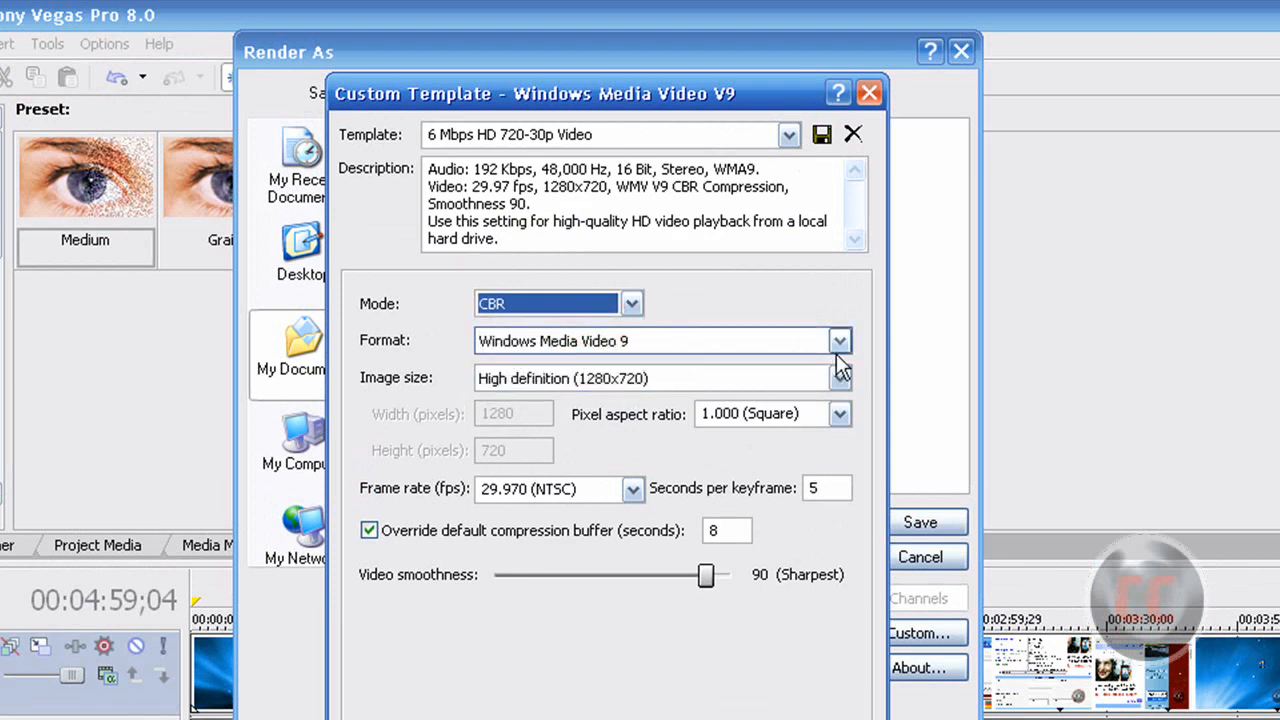
left_click(840, 340)
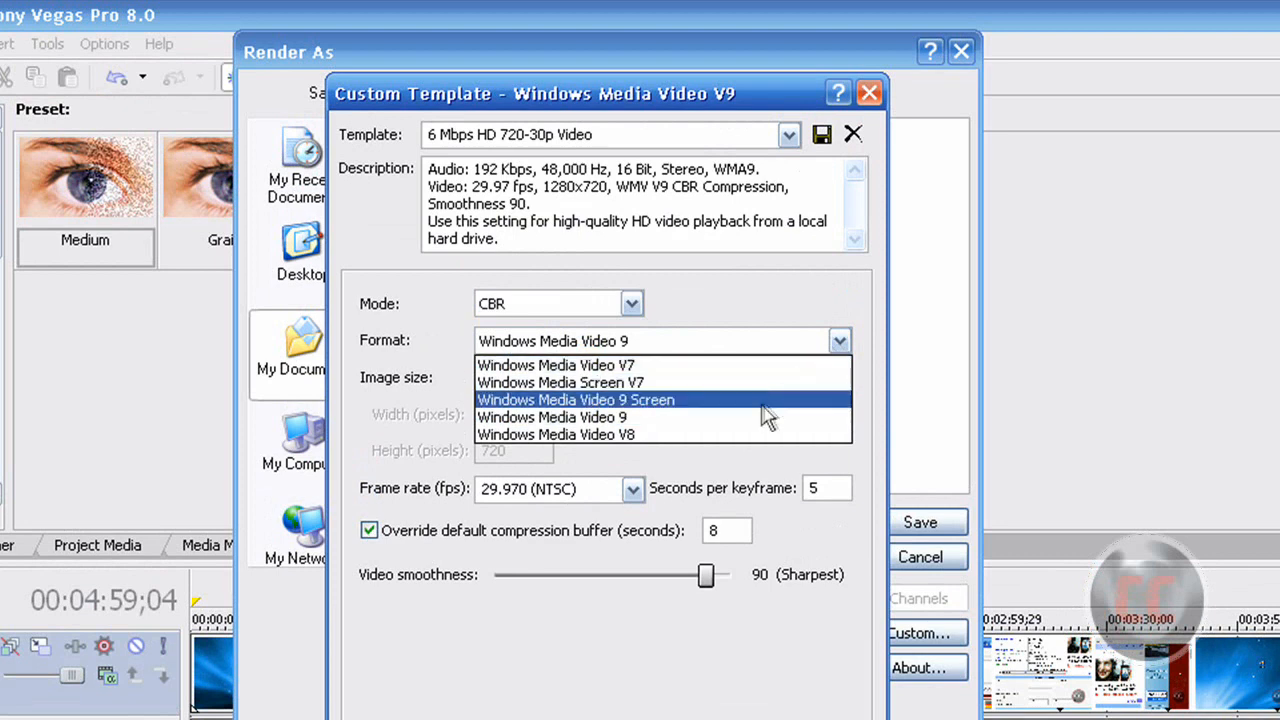
left_click(552, 418)
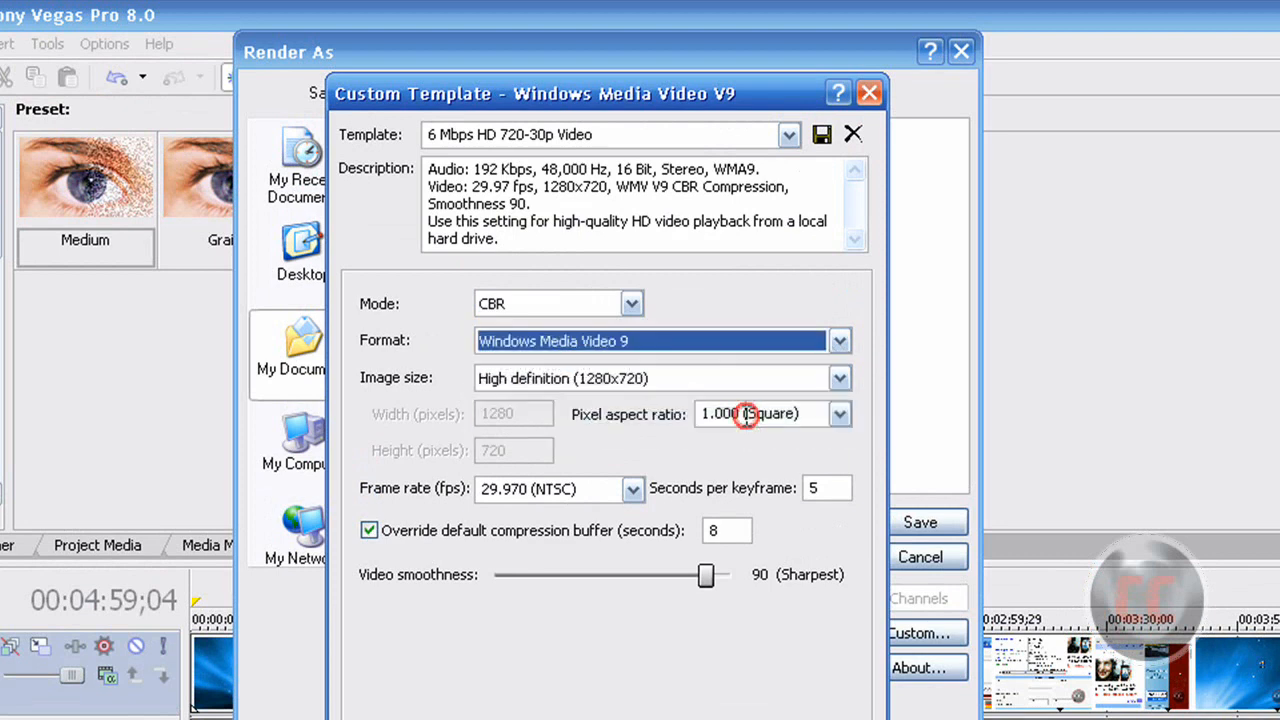
mouse_move(744, 414)
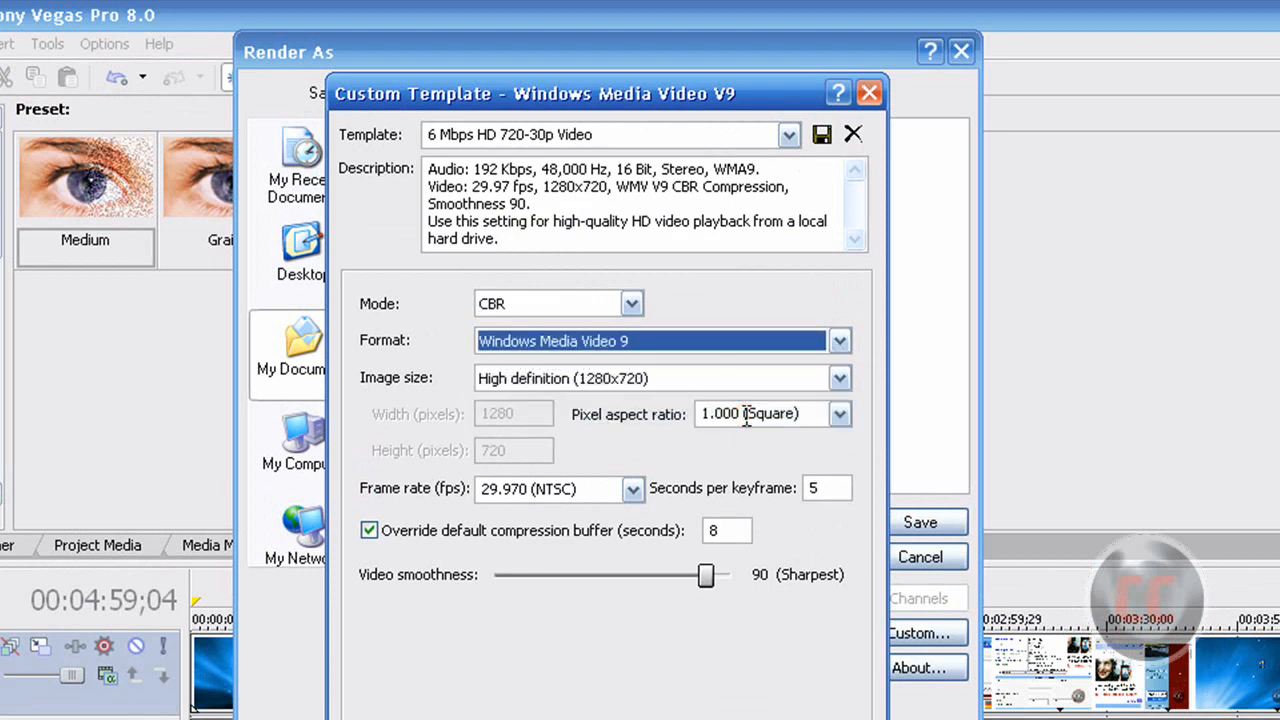
mouse_move(428, 388)
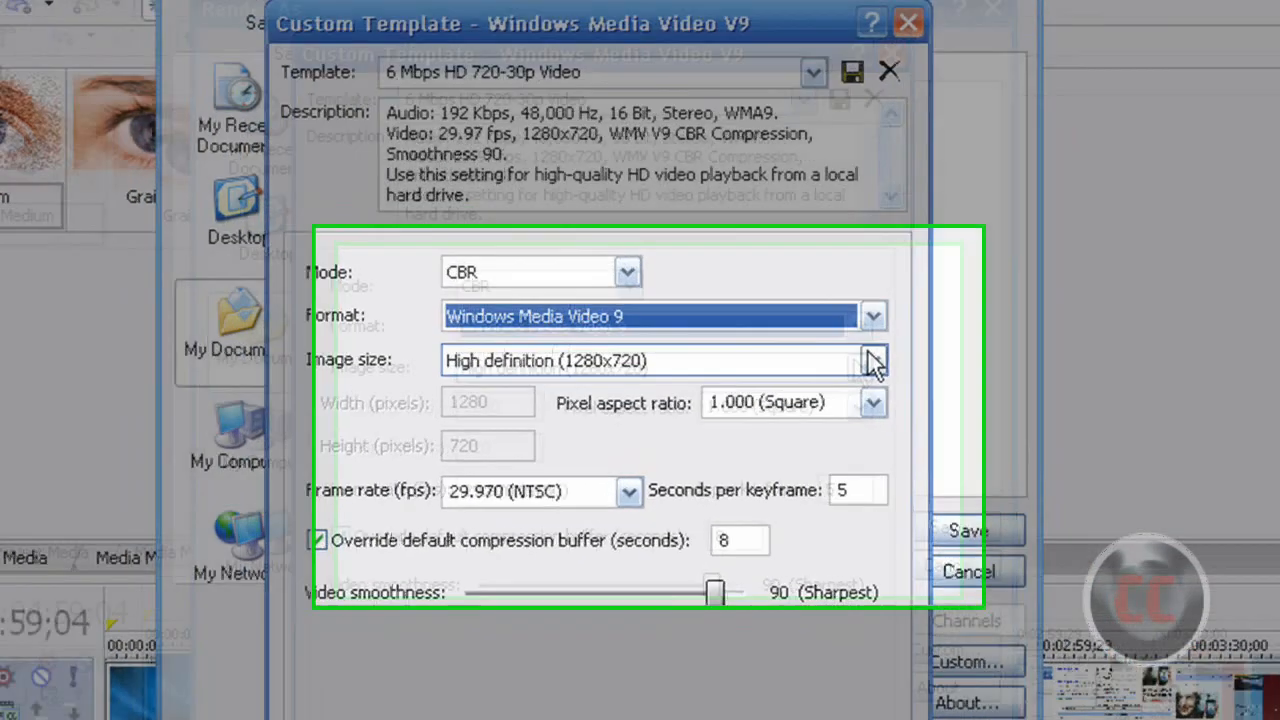
left_click(872, 360)
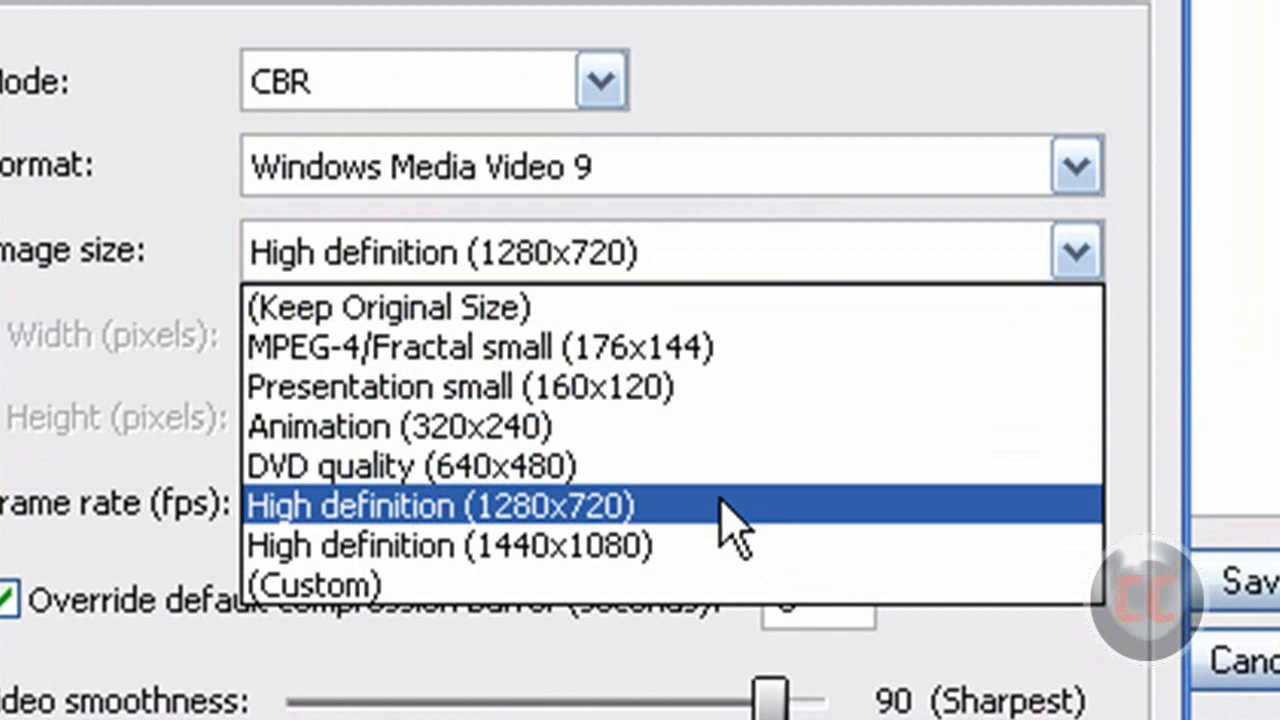
mouse_move(724, 536)
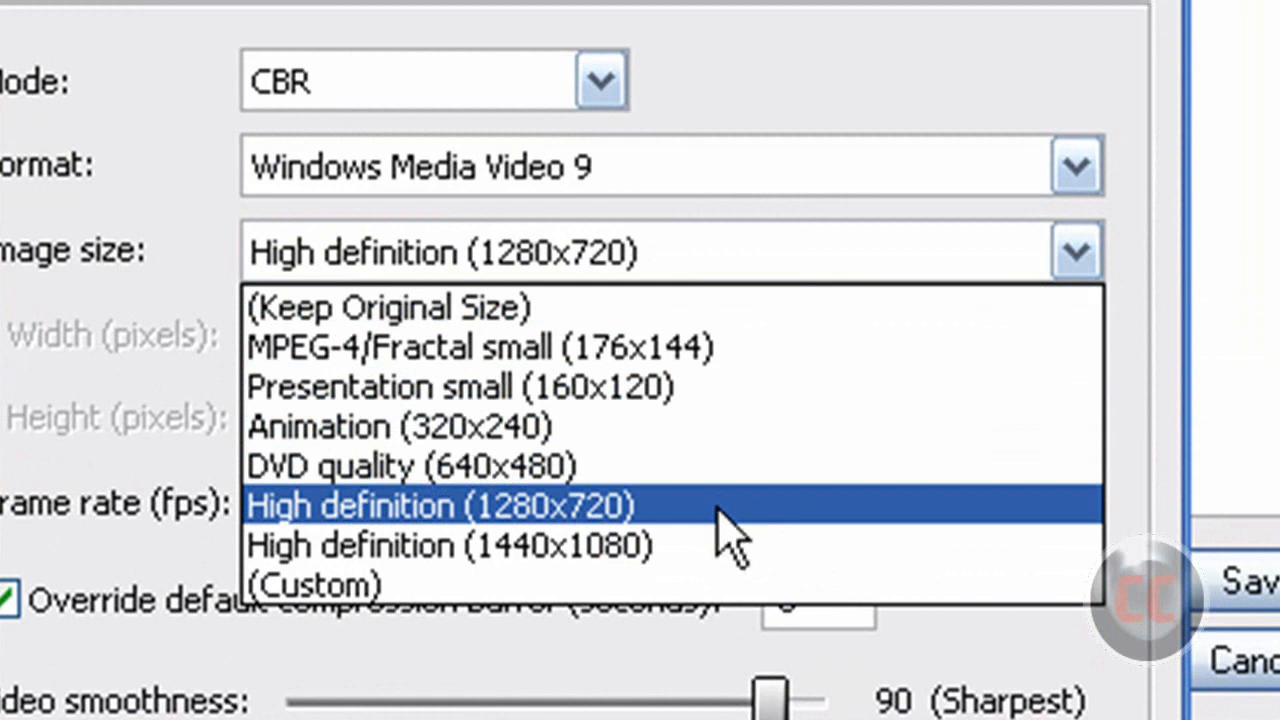
mouse_move(720, 544)
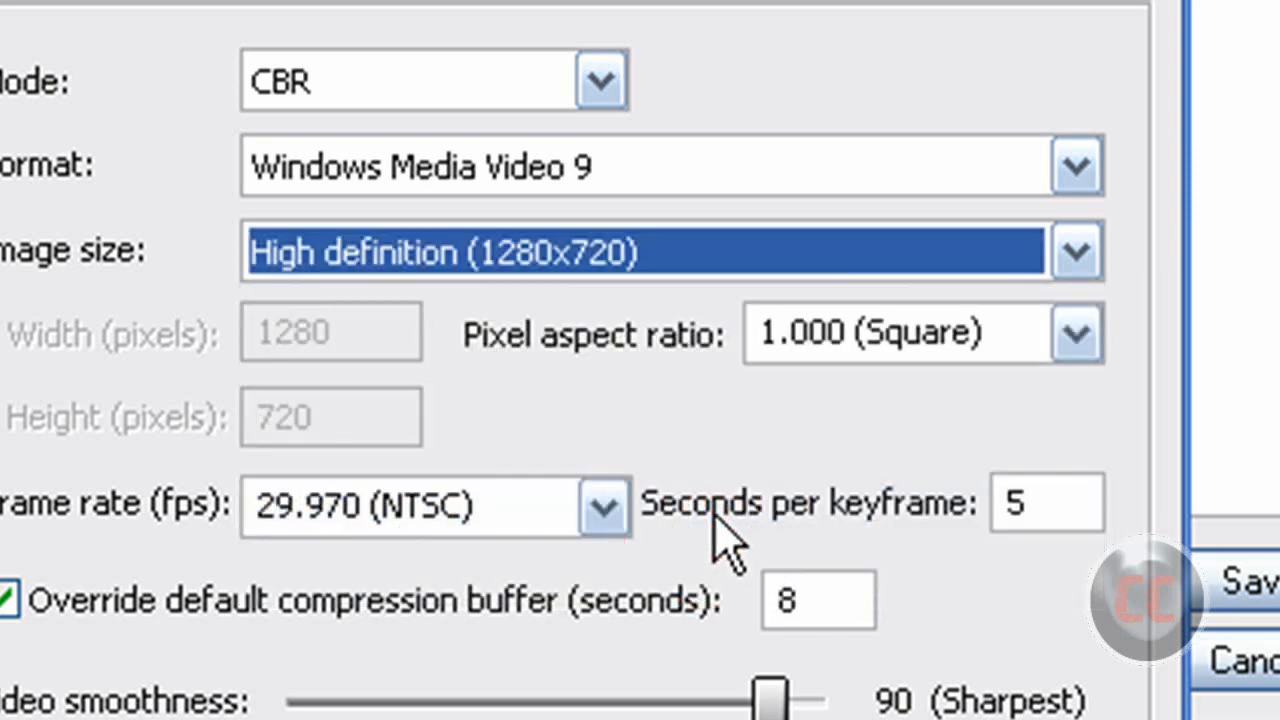
mouse_move(596, 460)
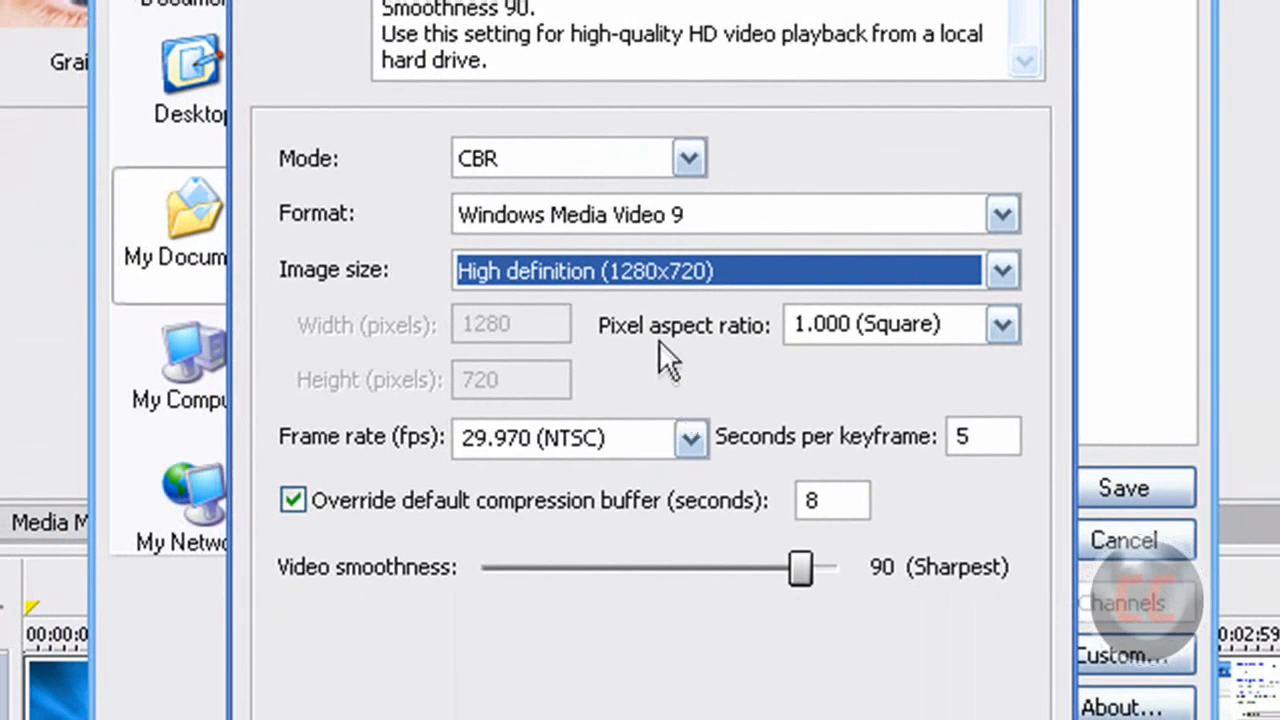
mouse_move(812, 404)
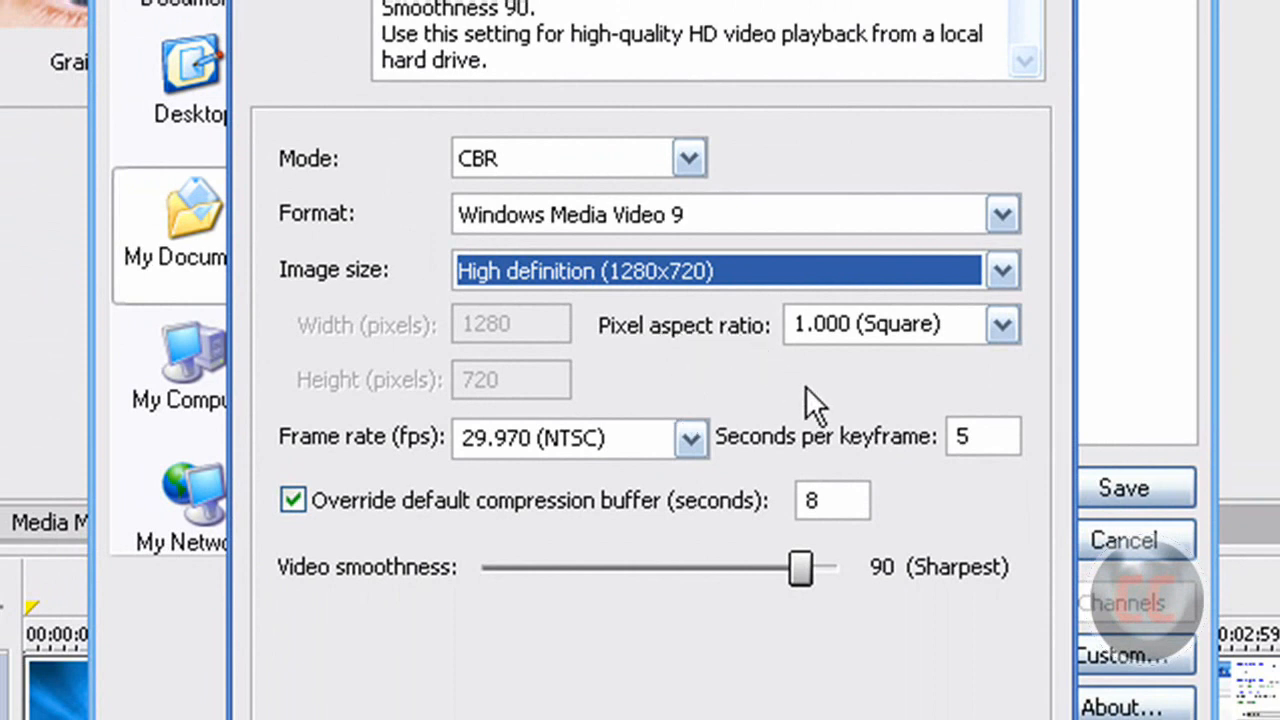
mouse_move(796, 324)
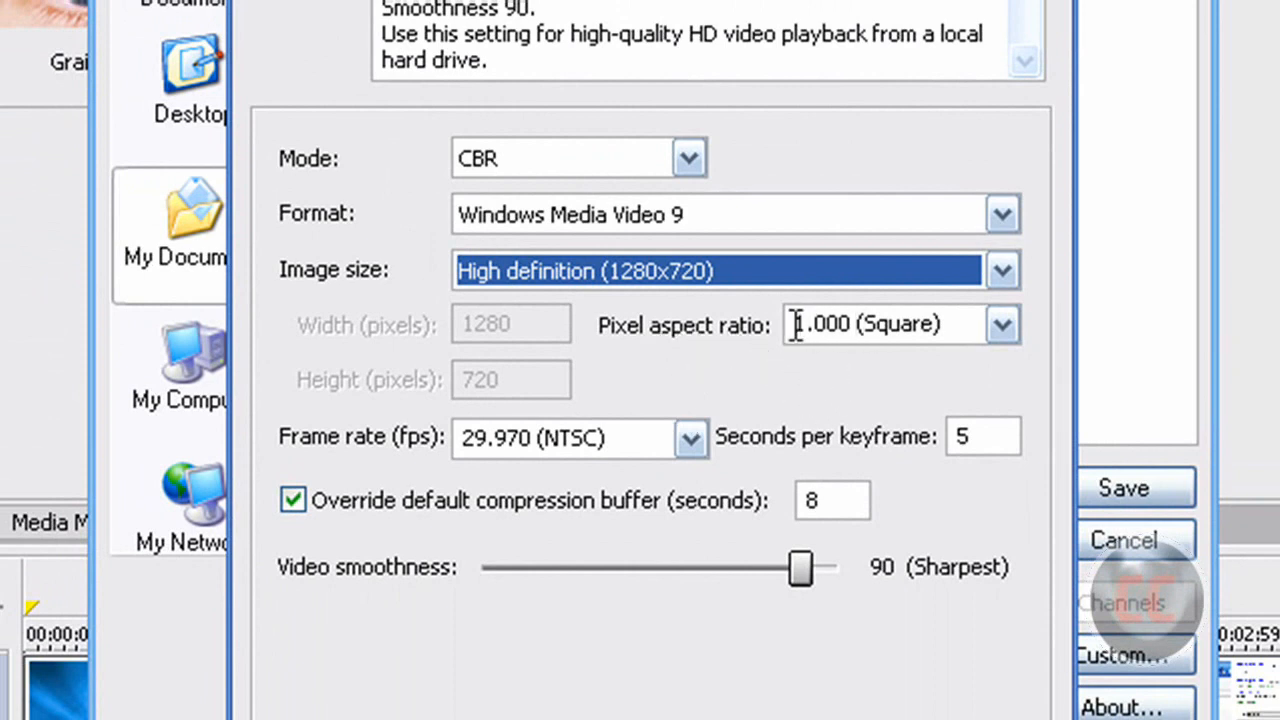
mouse_move(890, 330)
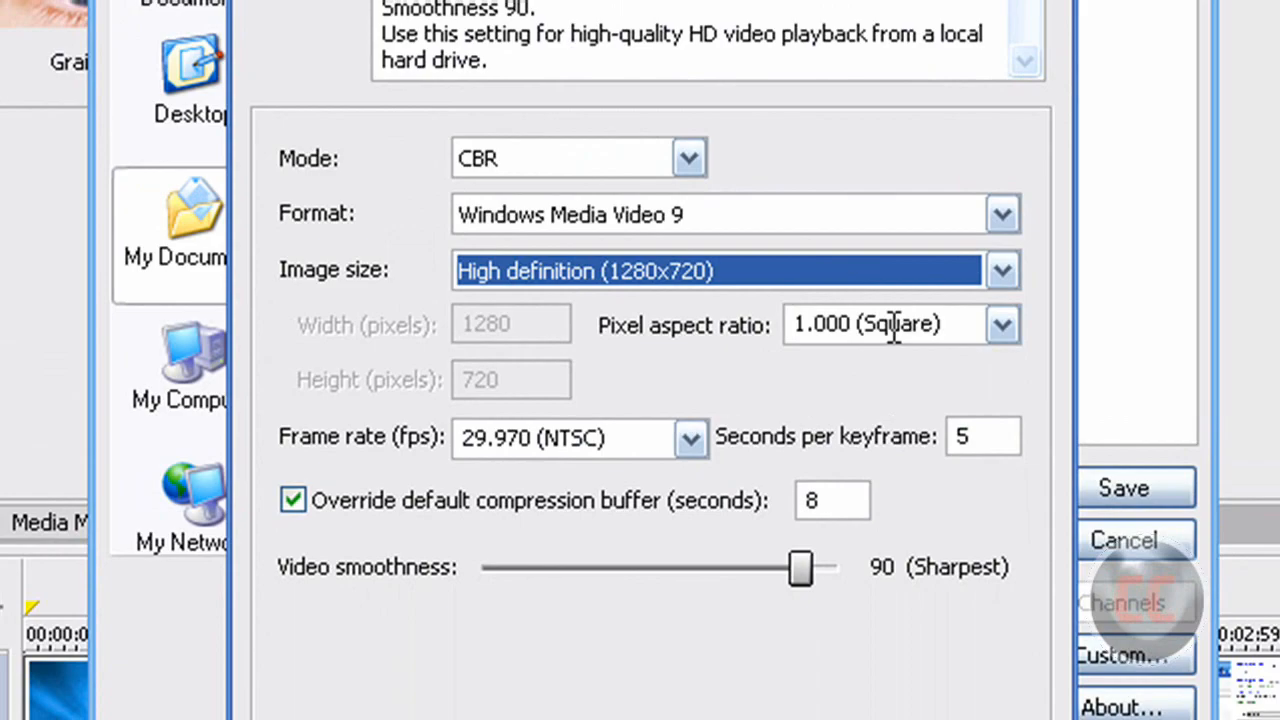
mouse_move(790, 390)
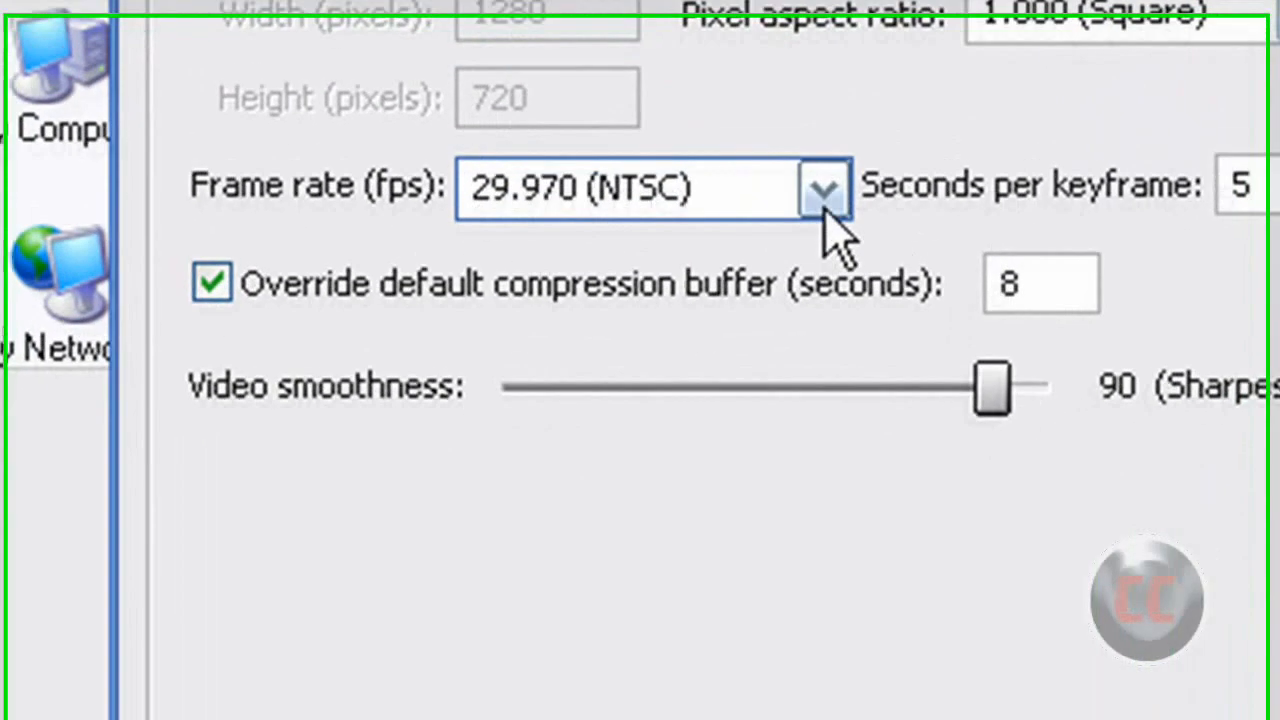
Keep frame rate at 29.970 (NTSC) and raise video smoothness to 100
left_click(822, 188)
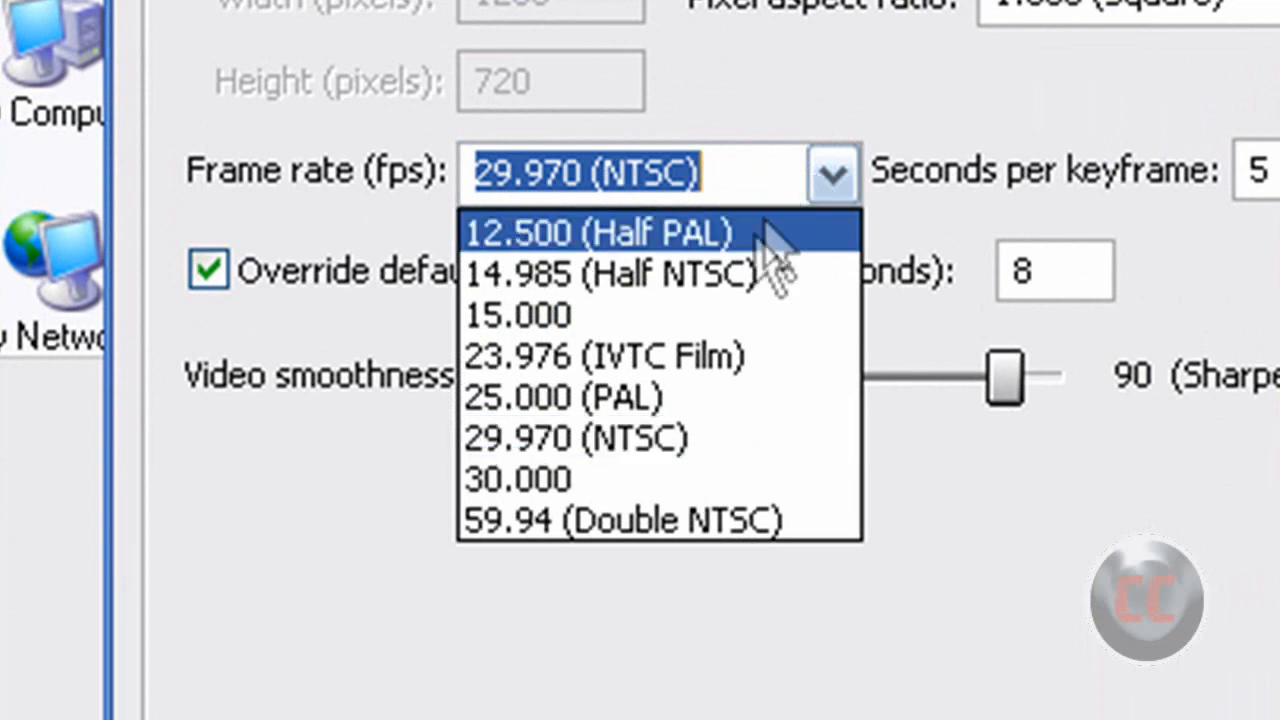
mouse_move(576, 438)
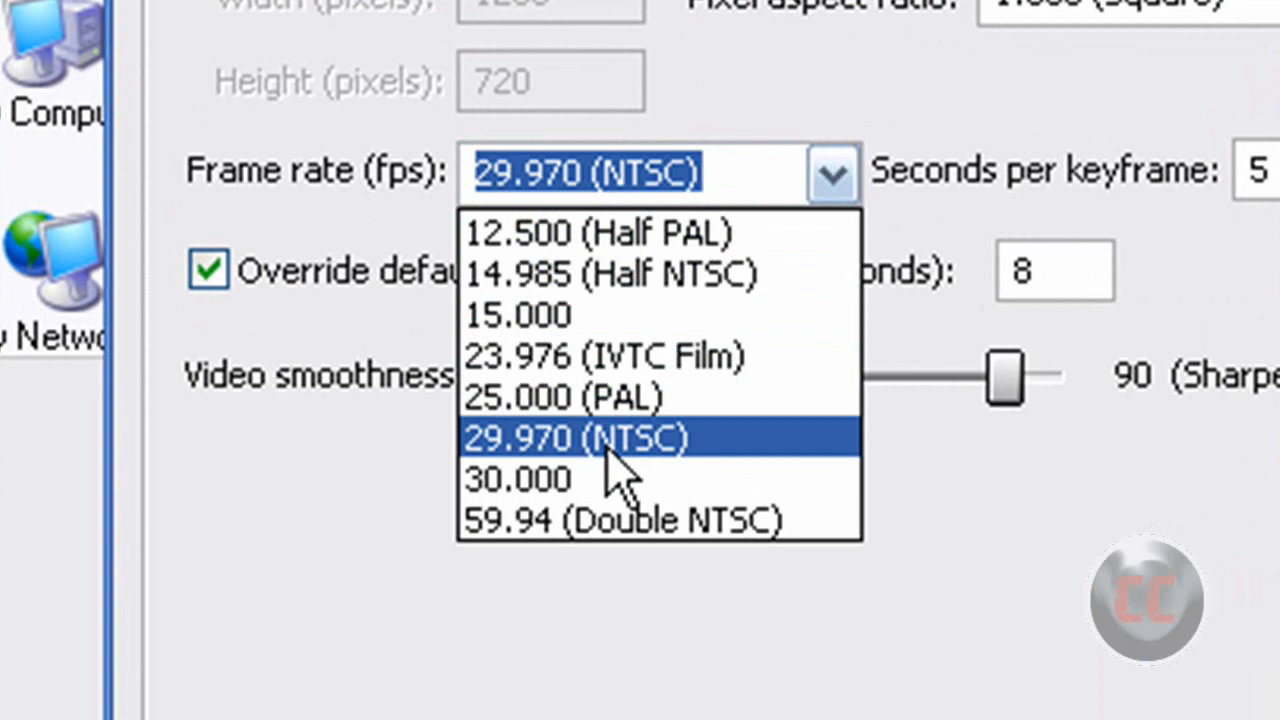
left_click(570, 438)
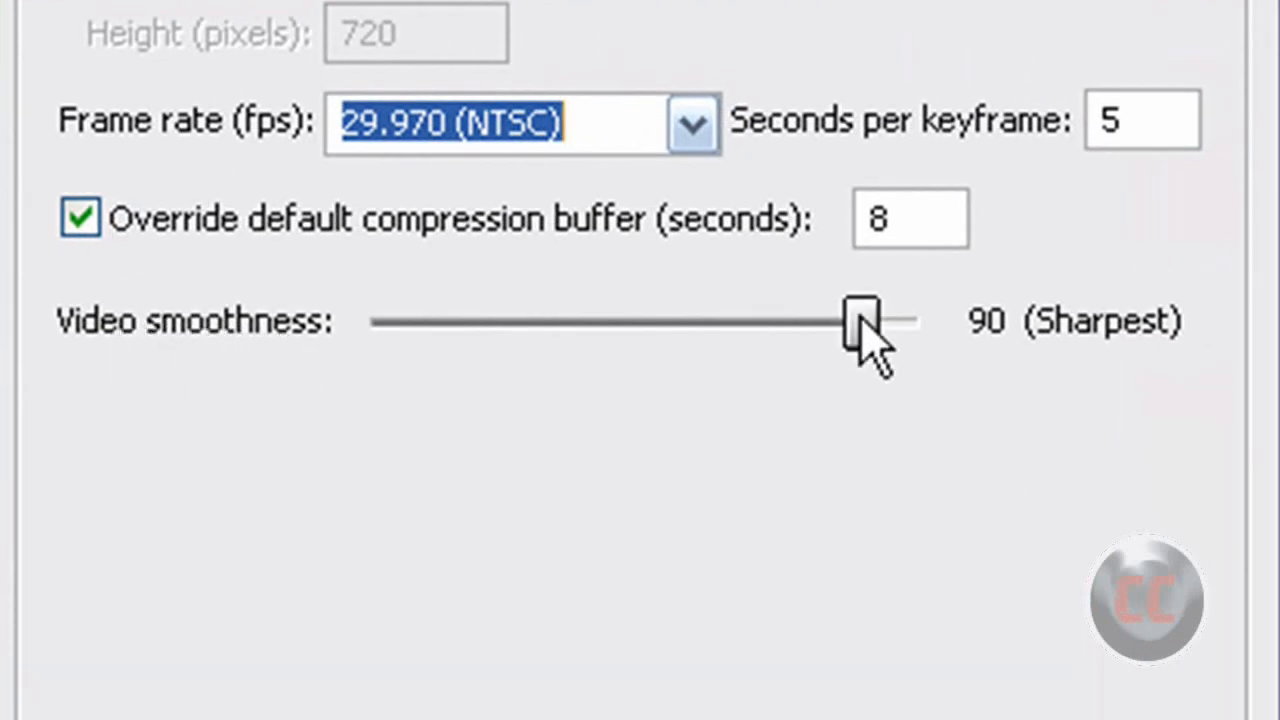
left_click_drag(862, 320, 916, 320)
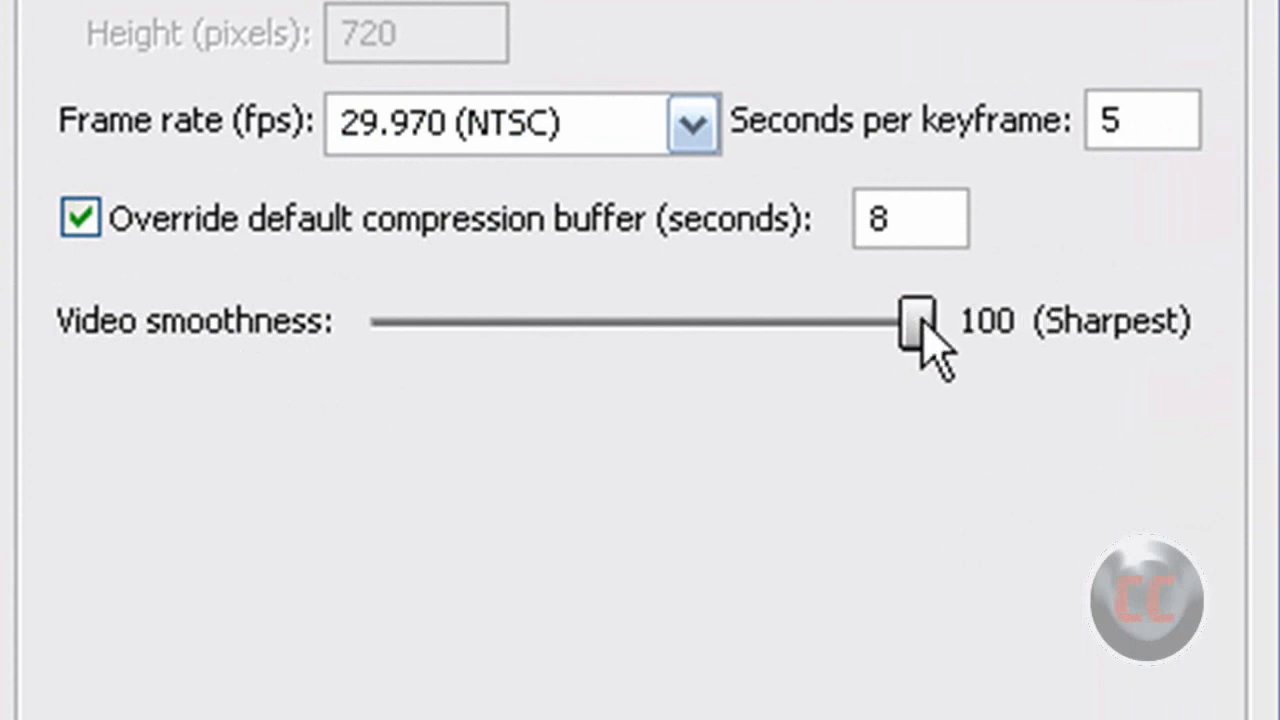
mouse_move(1076, 344)
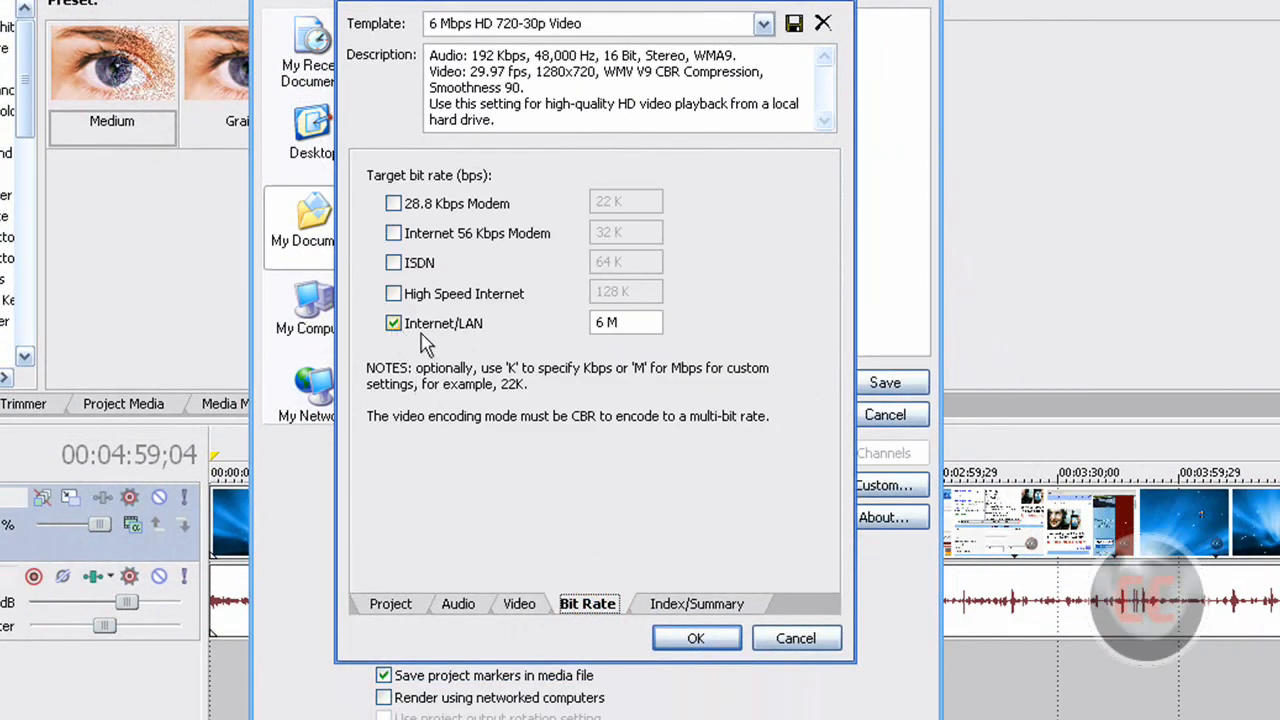
mouse_move(440, 332)
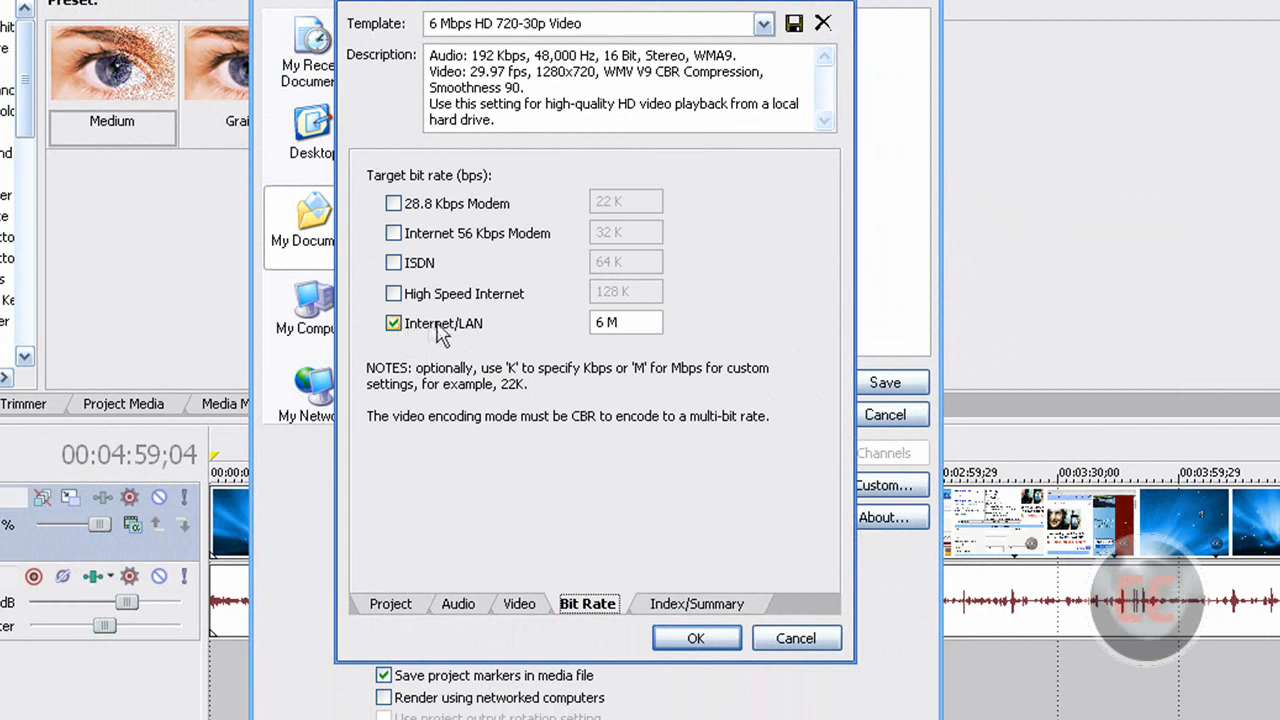
mouse_move(396, 230)
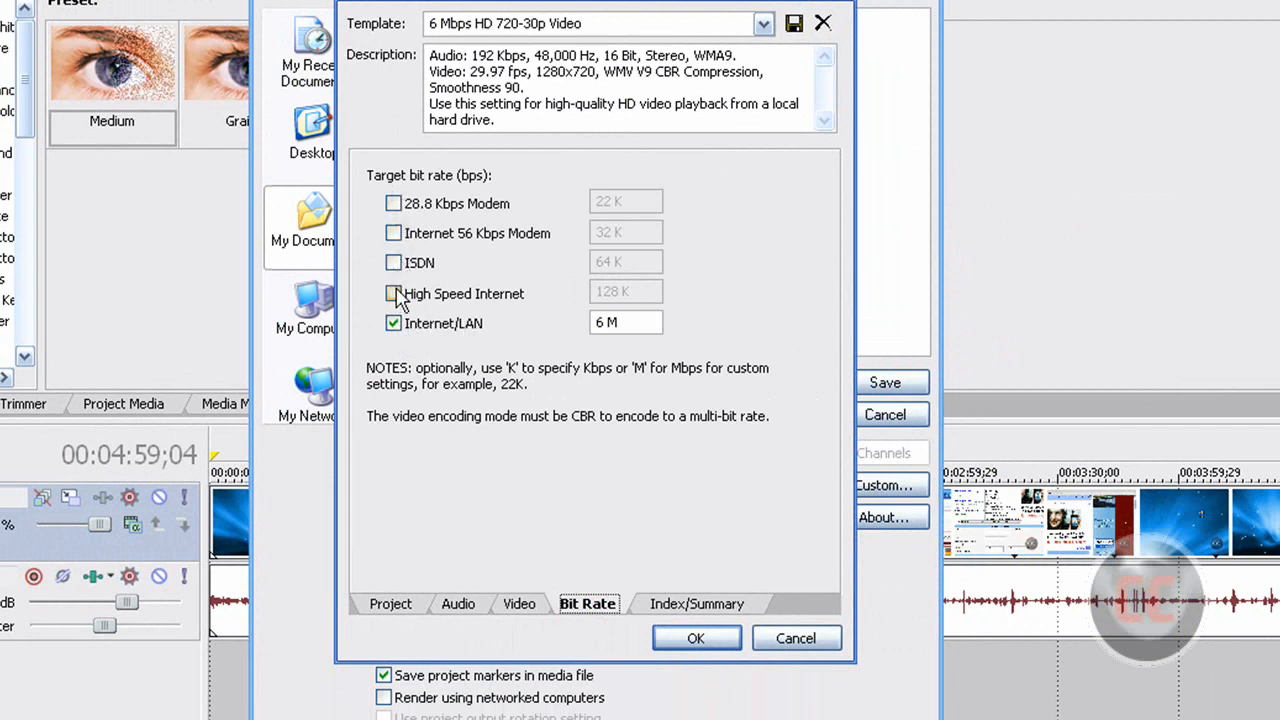
Tick then untick High Speed Internet, leaving only Internet/LAN 6M as target bit rate
left_click(392, 292)
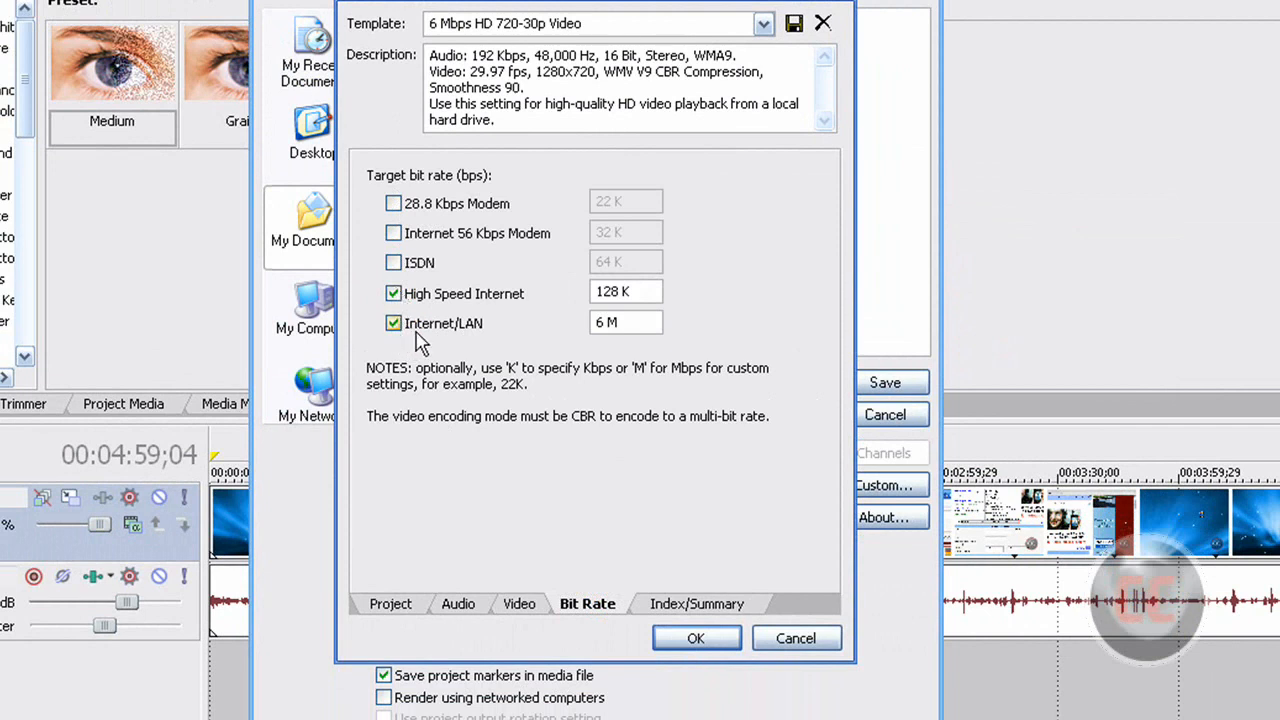
mouse_move(412, 330)
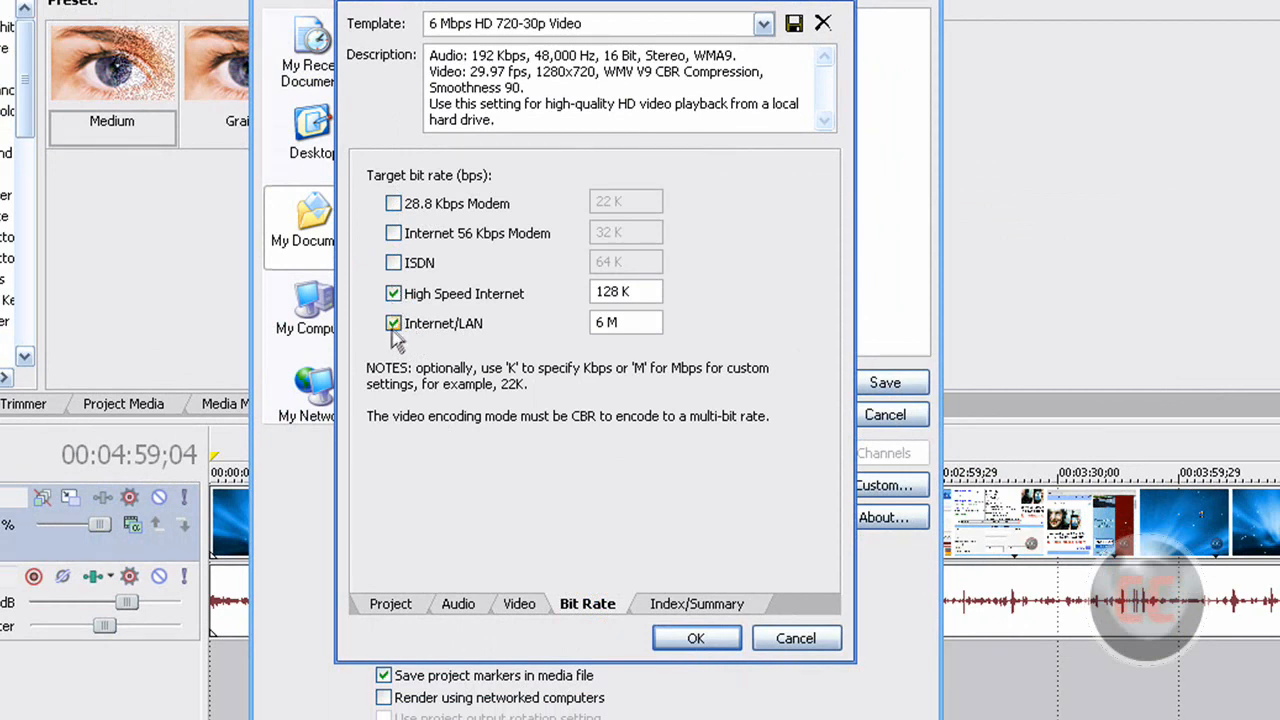
left_click(392, 292)
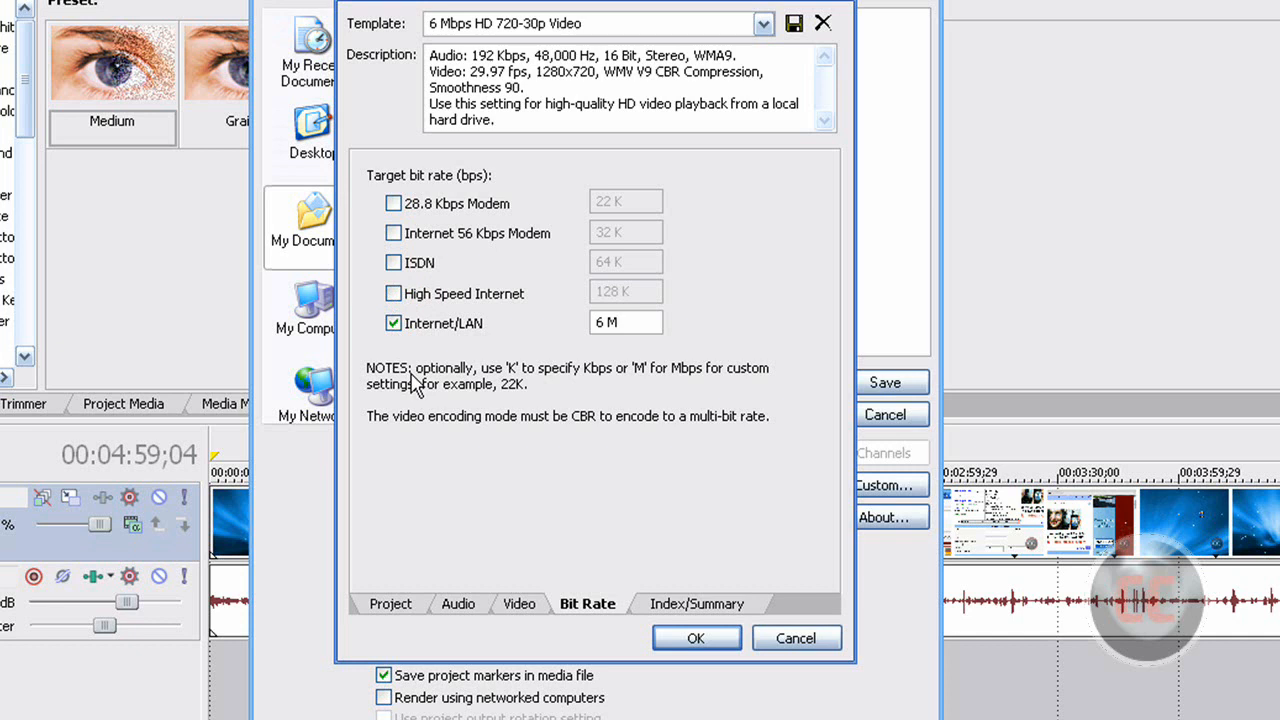
mouse_move(548, 464)
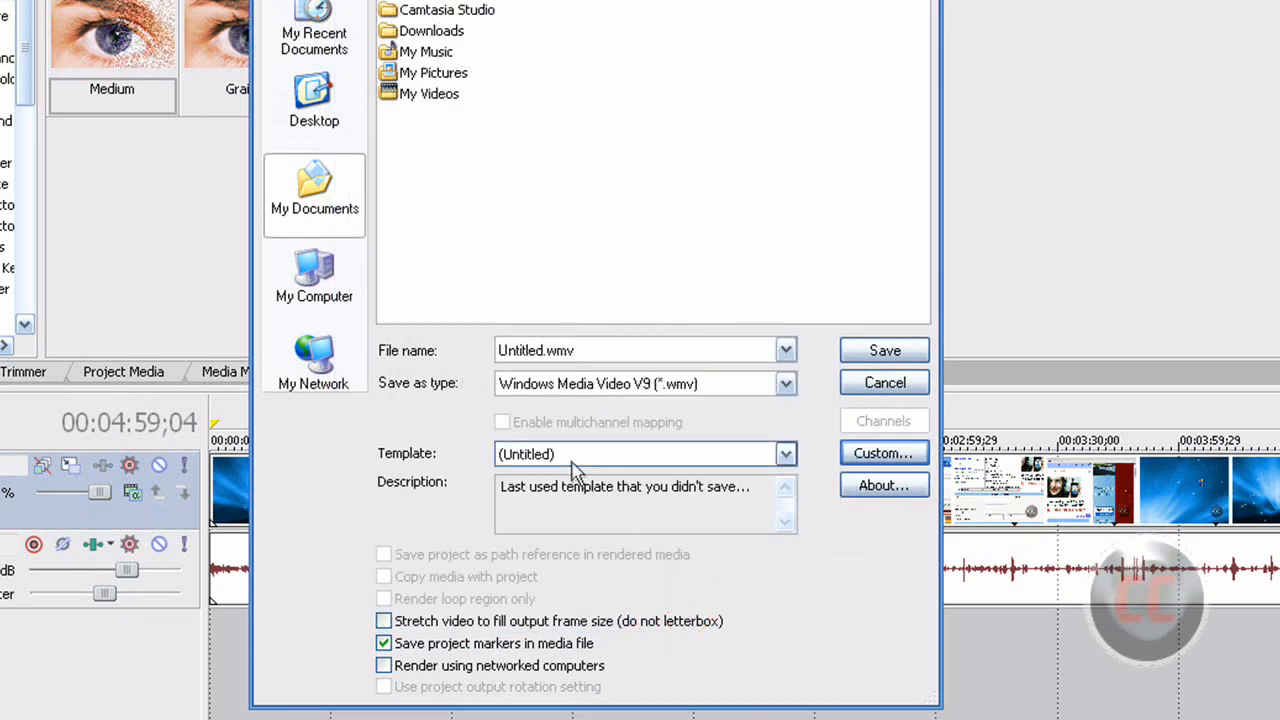
Confirm the custom template with OK, returning to Render As with the (Untitled) template
left_click(784, 452)
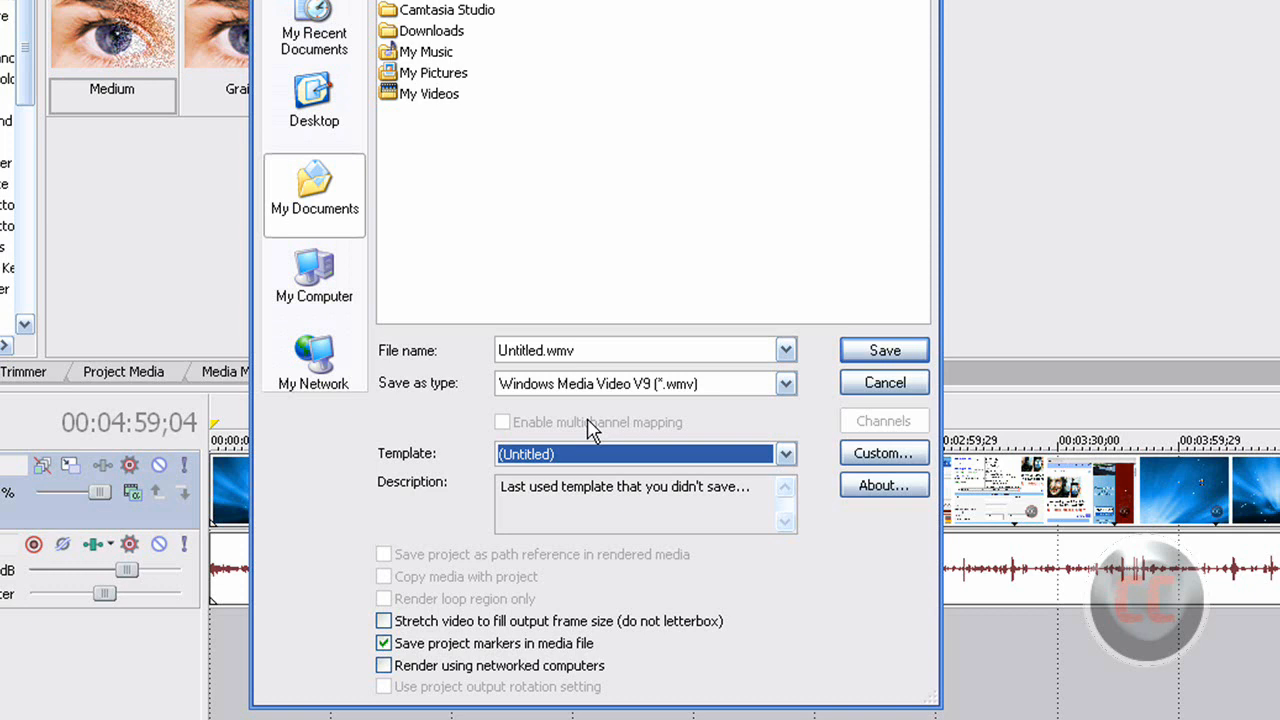
mouse_move(800, 480)
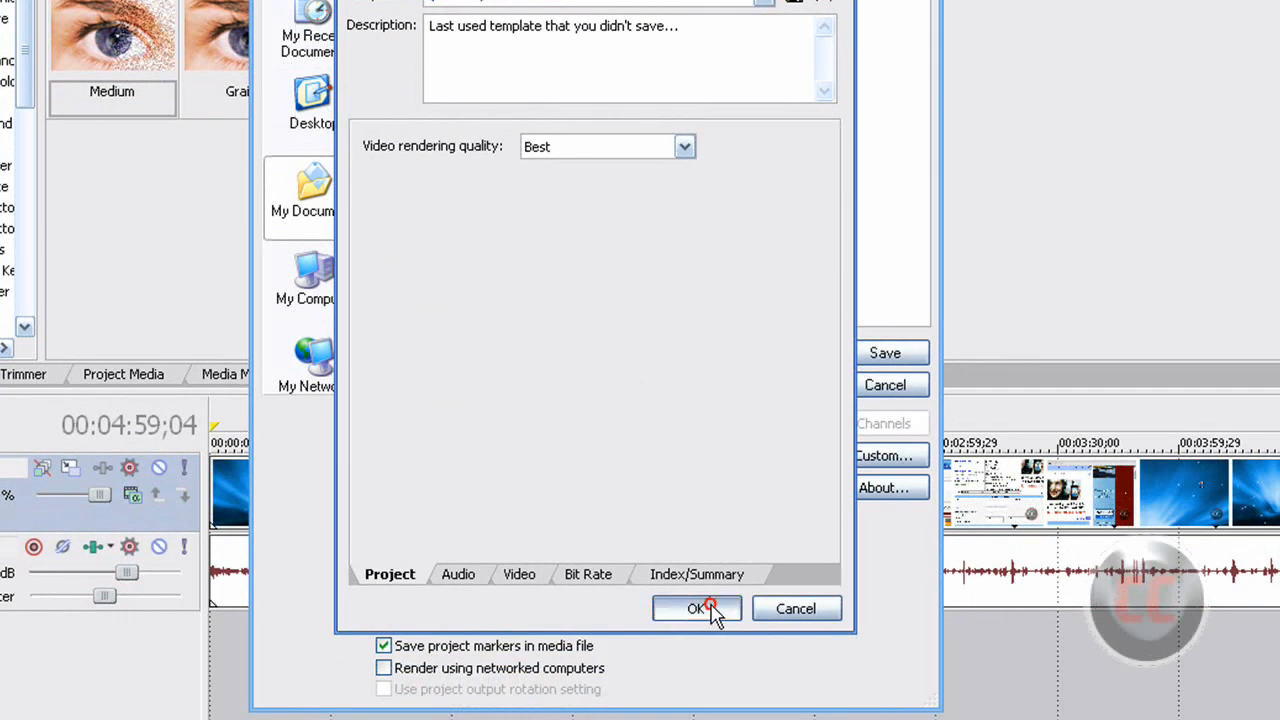
left_click(696, 608)
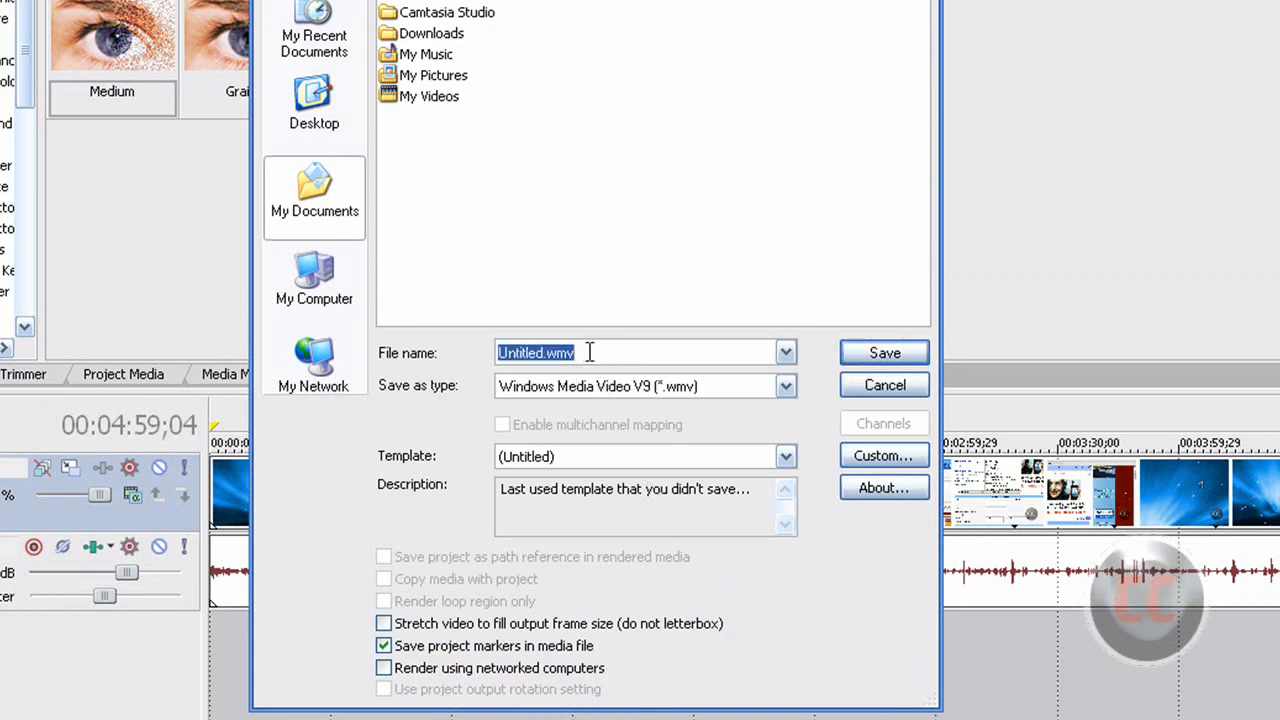
Name the output file Test, then cancel the Render As dialog without rendering
type("Test")
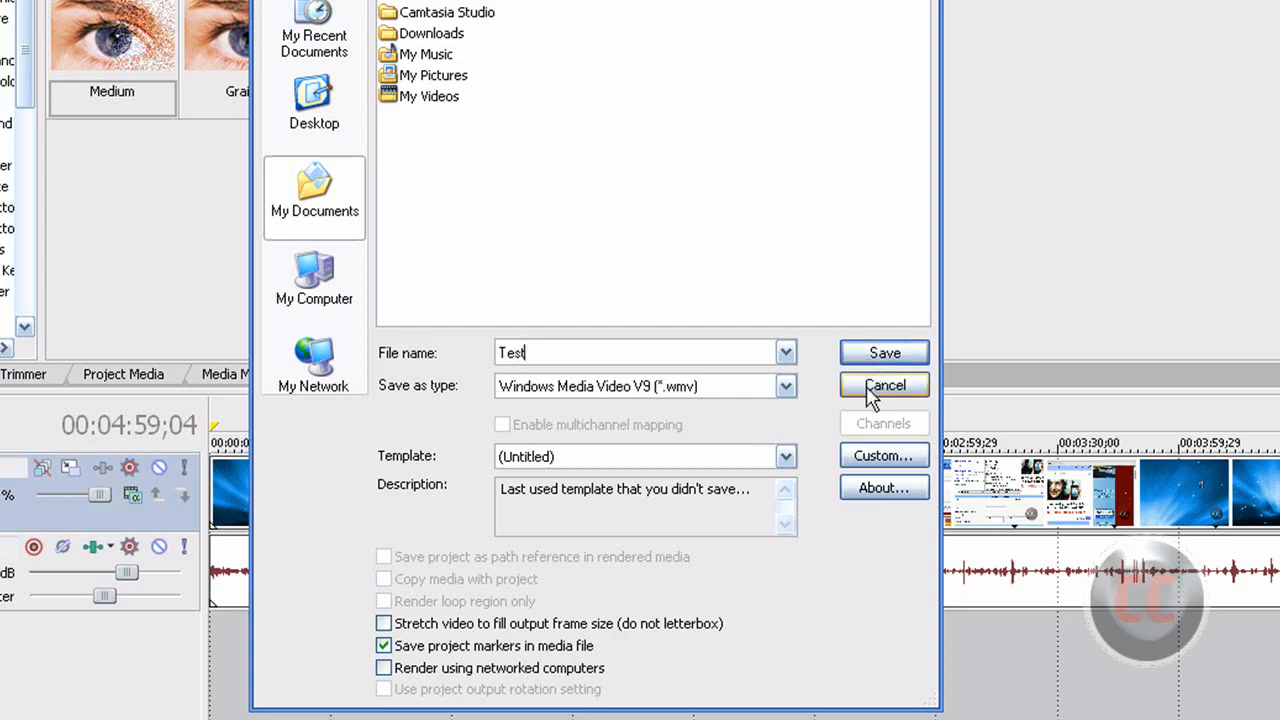
left_click(884, 384)
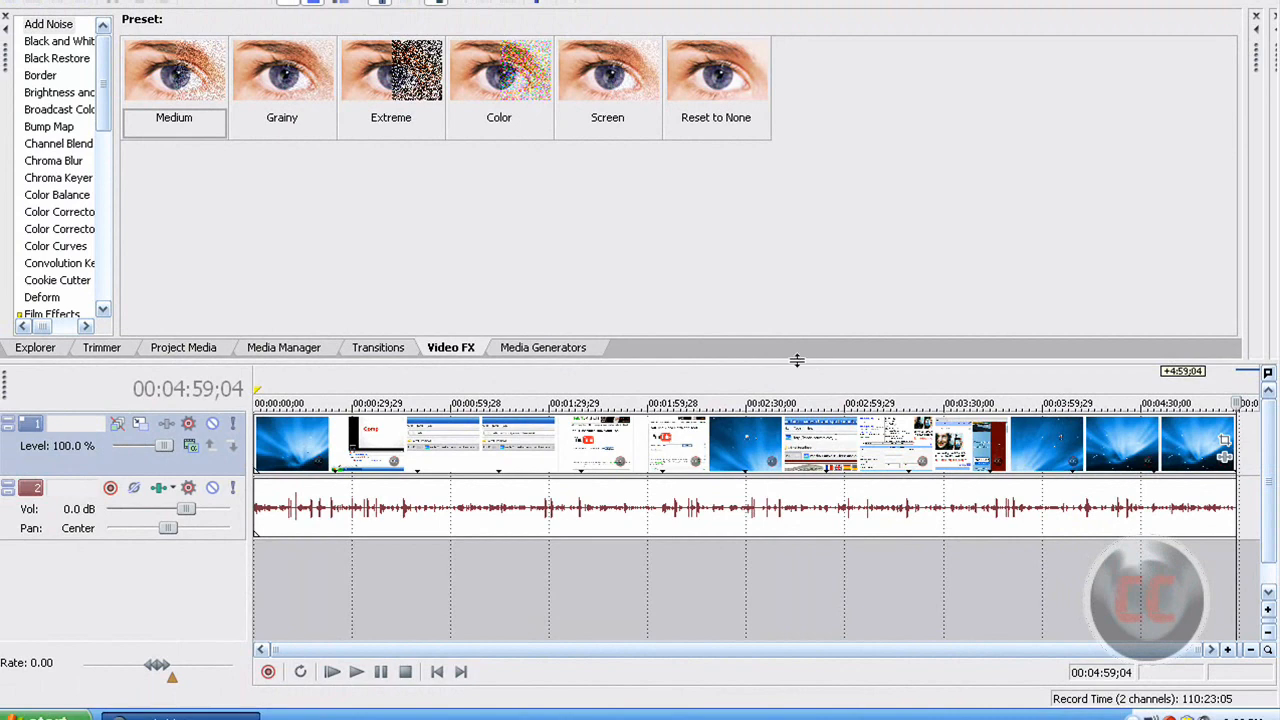
mouse_move(800, 366)
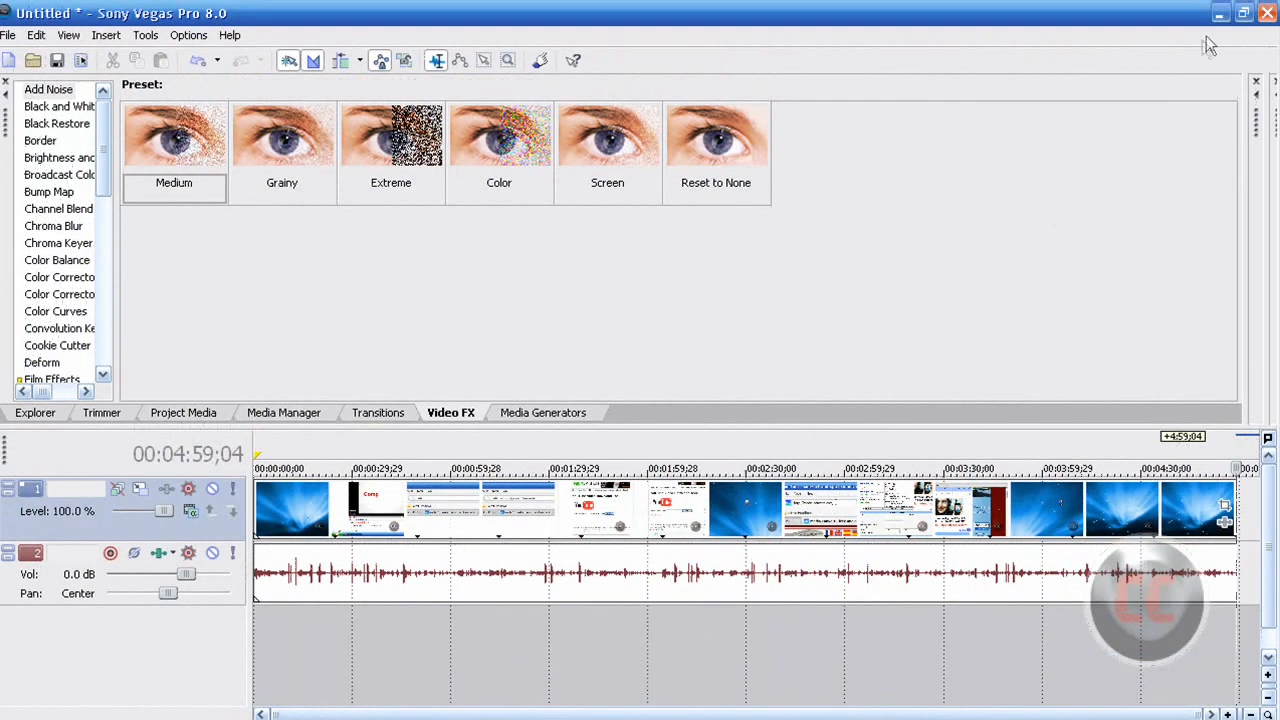
Quit Vegas Pro, discarding changes to the Untitled project
left_click(1268, 12)
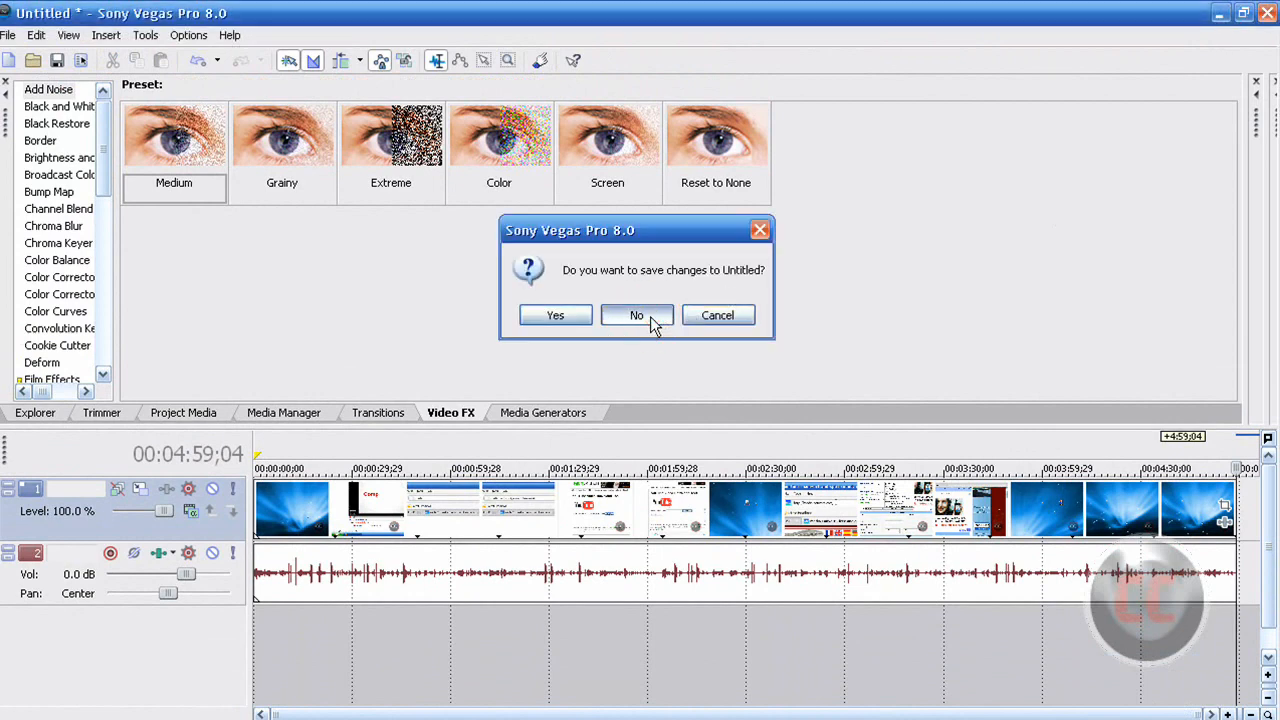
left_click(636, 316)
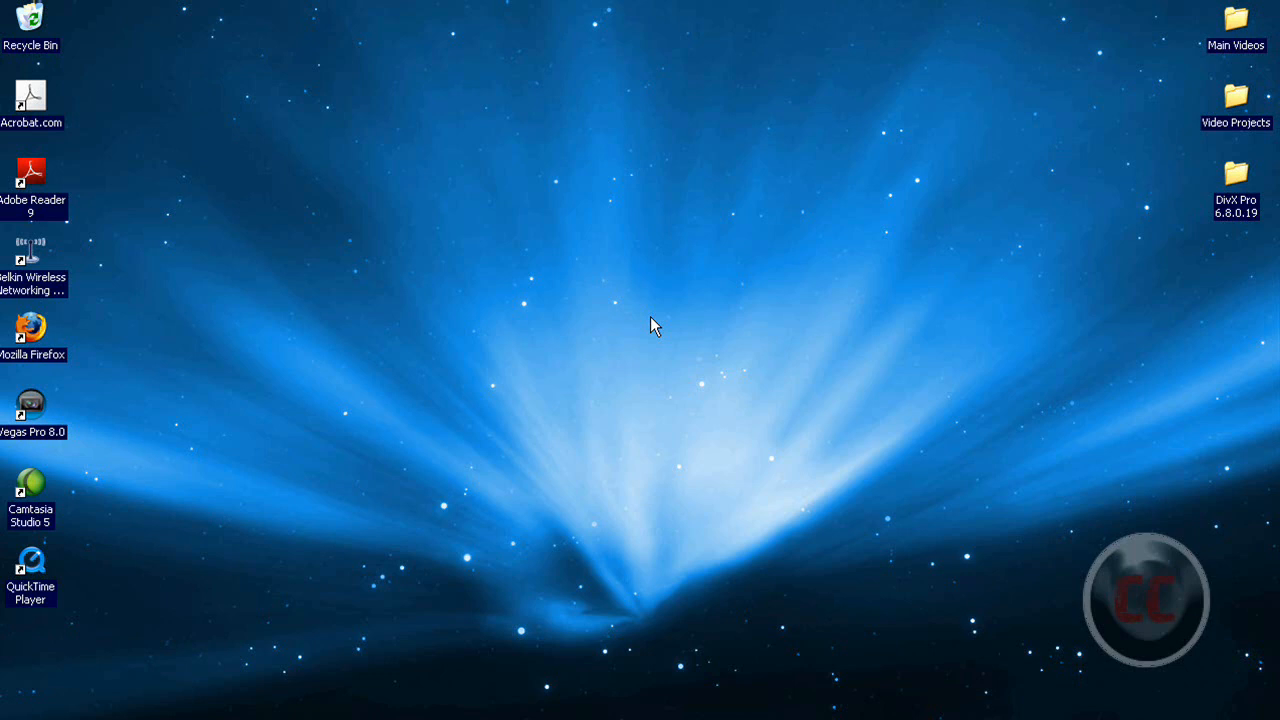
mouse_move(640, 298)
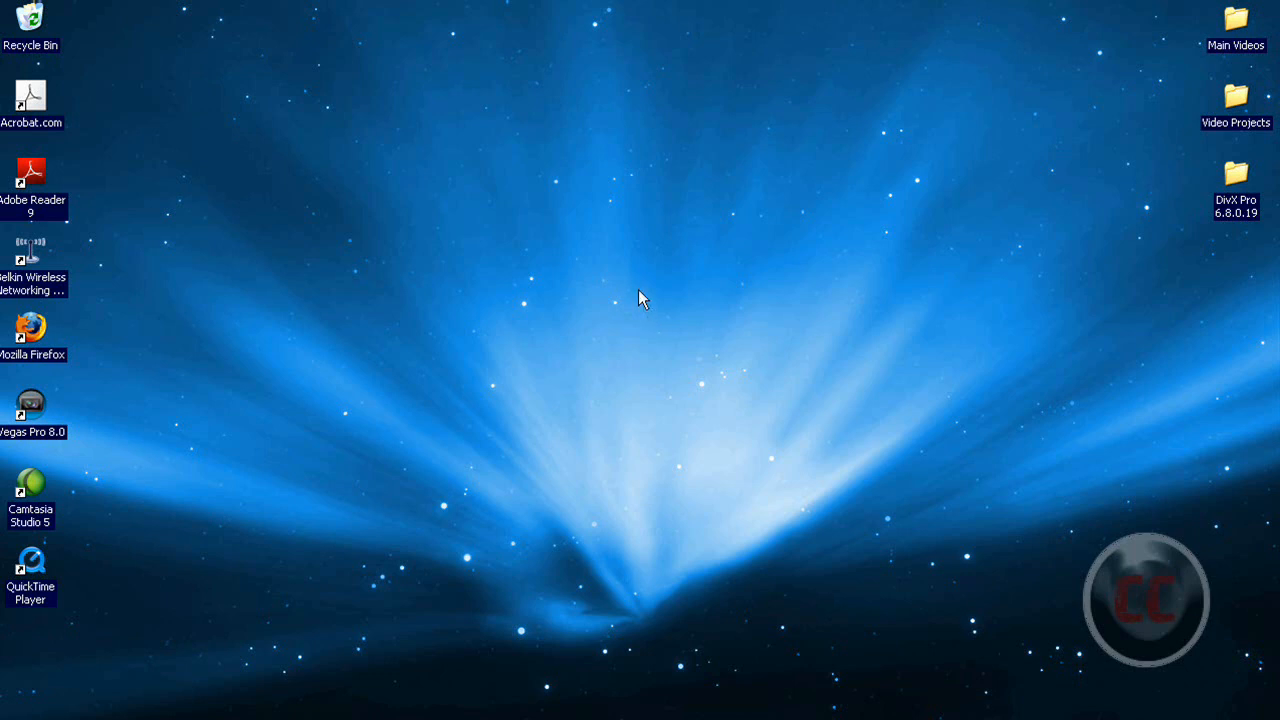